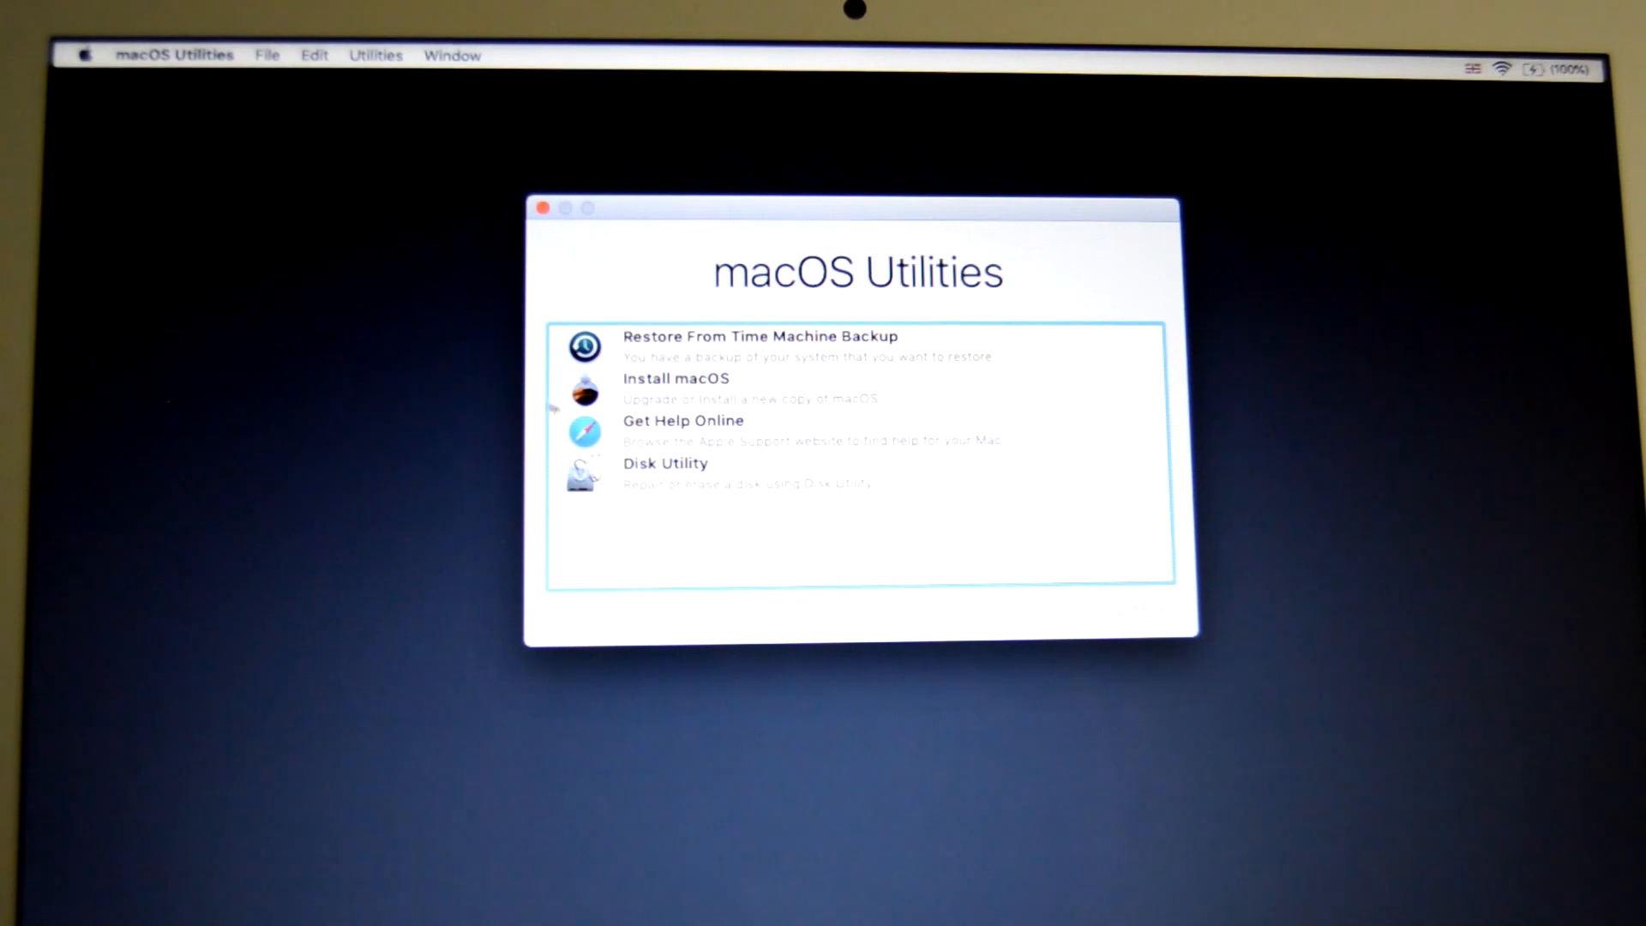
{"action": "mouse_move", "coordinate": [709, 406]}
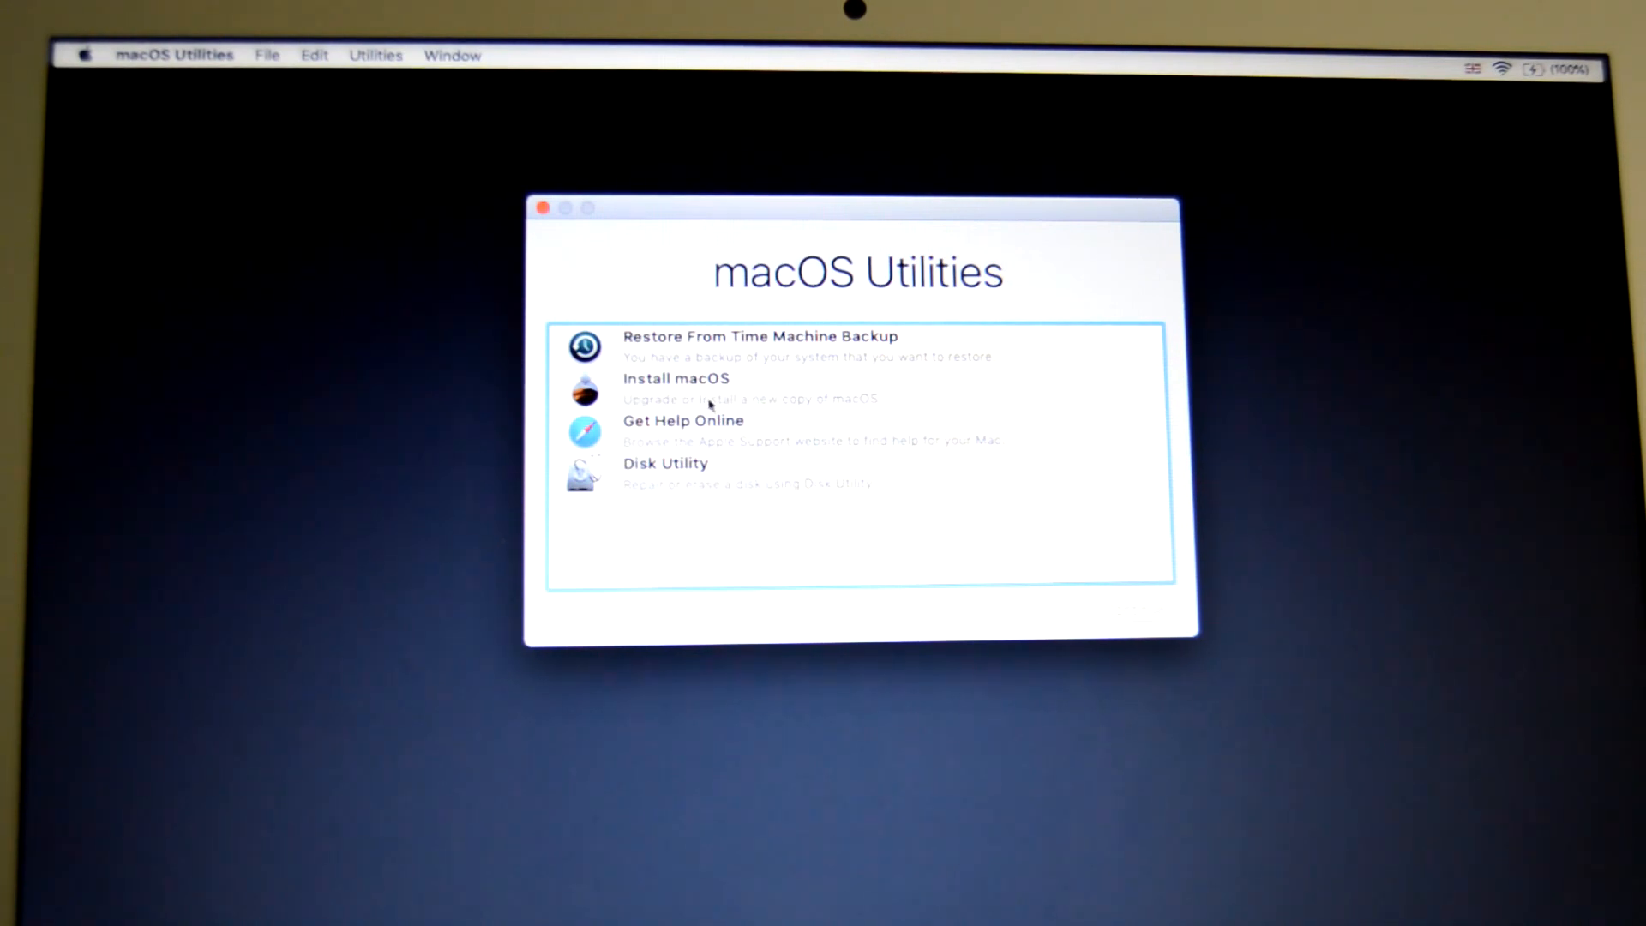
{"action": "mouse_move", "coordinate": [703, 399]}
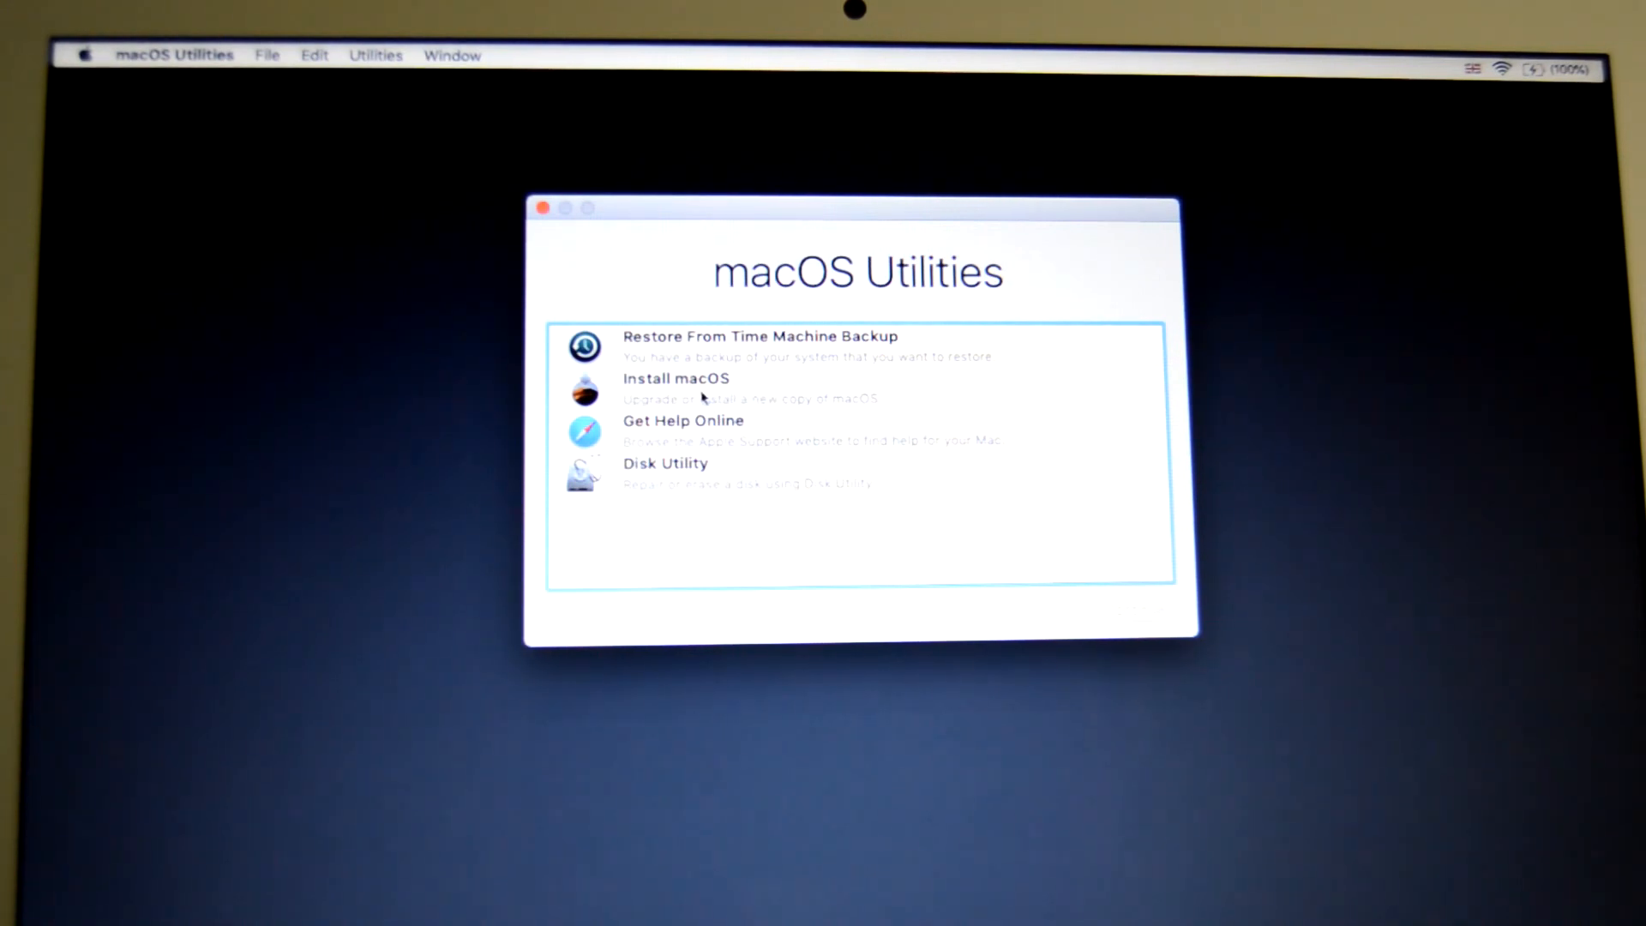
Step: Select Install macOS in macOS Utilities and continue to launch the Mojave installer
{"action": "left_click", "coordinate": [677, 389]}
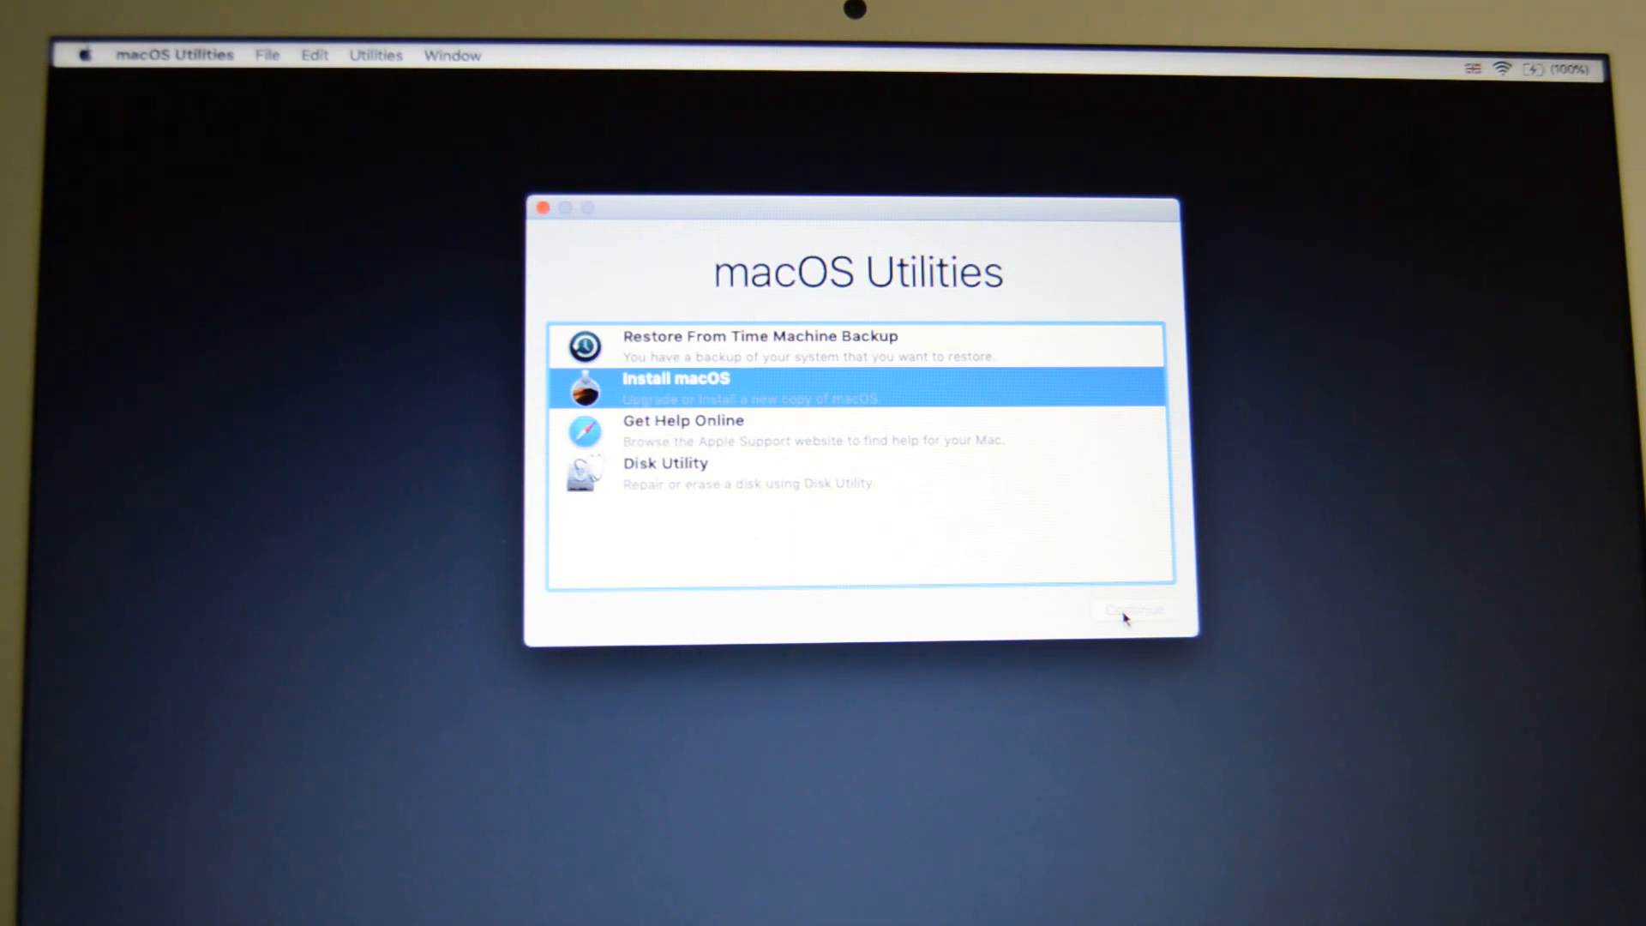
{"action": "left_click", "coordinate": [1133, 610]}
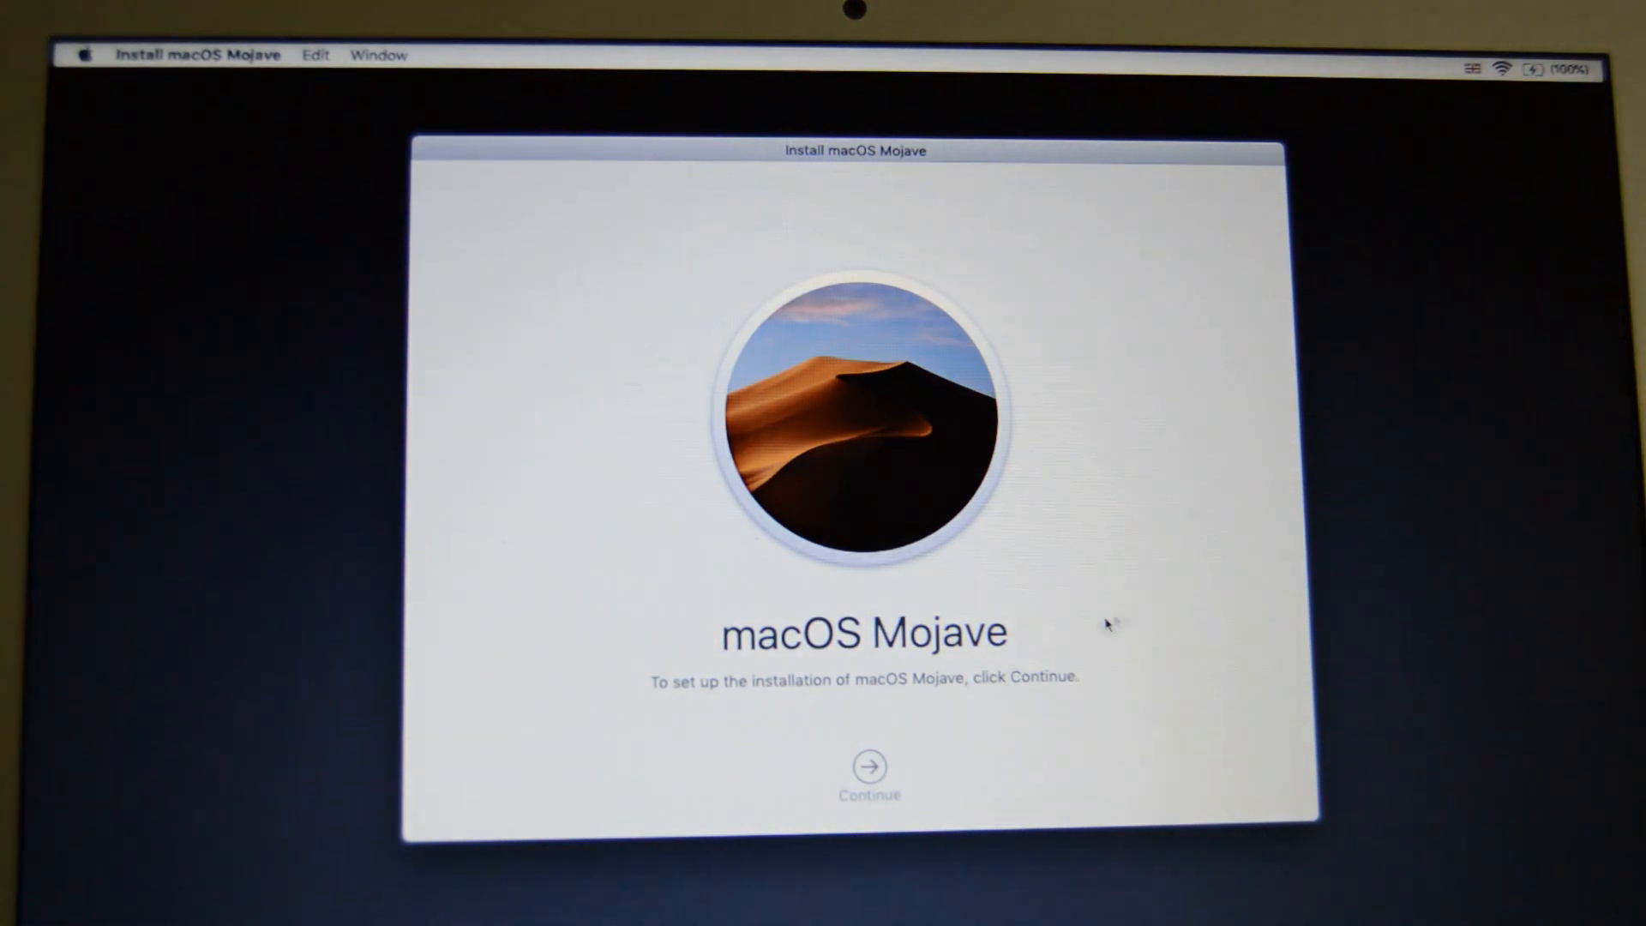
{"action": "mouse_move", "coordinate": [953, 684]}
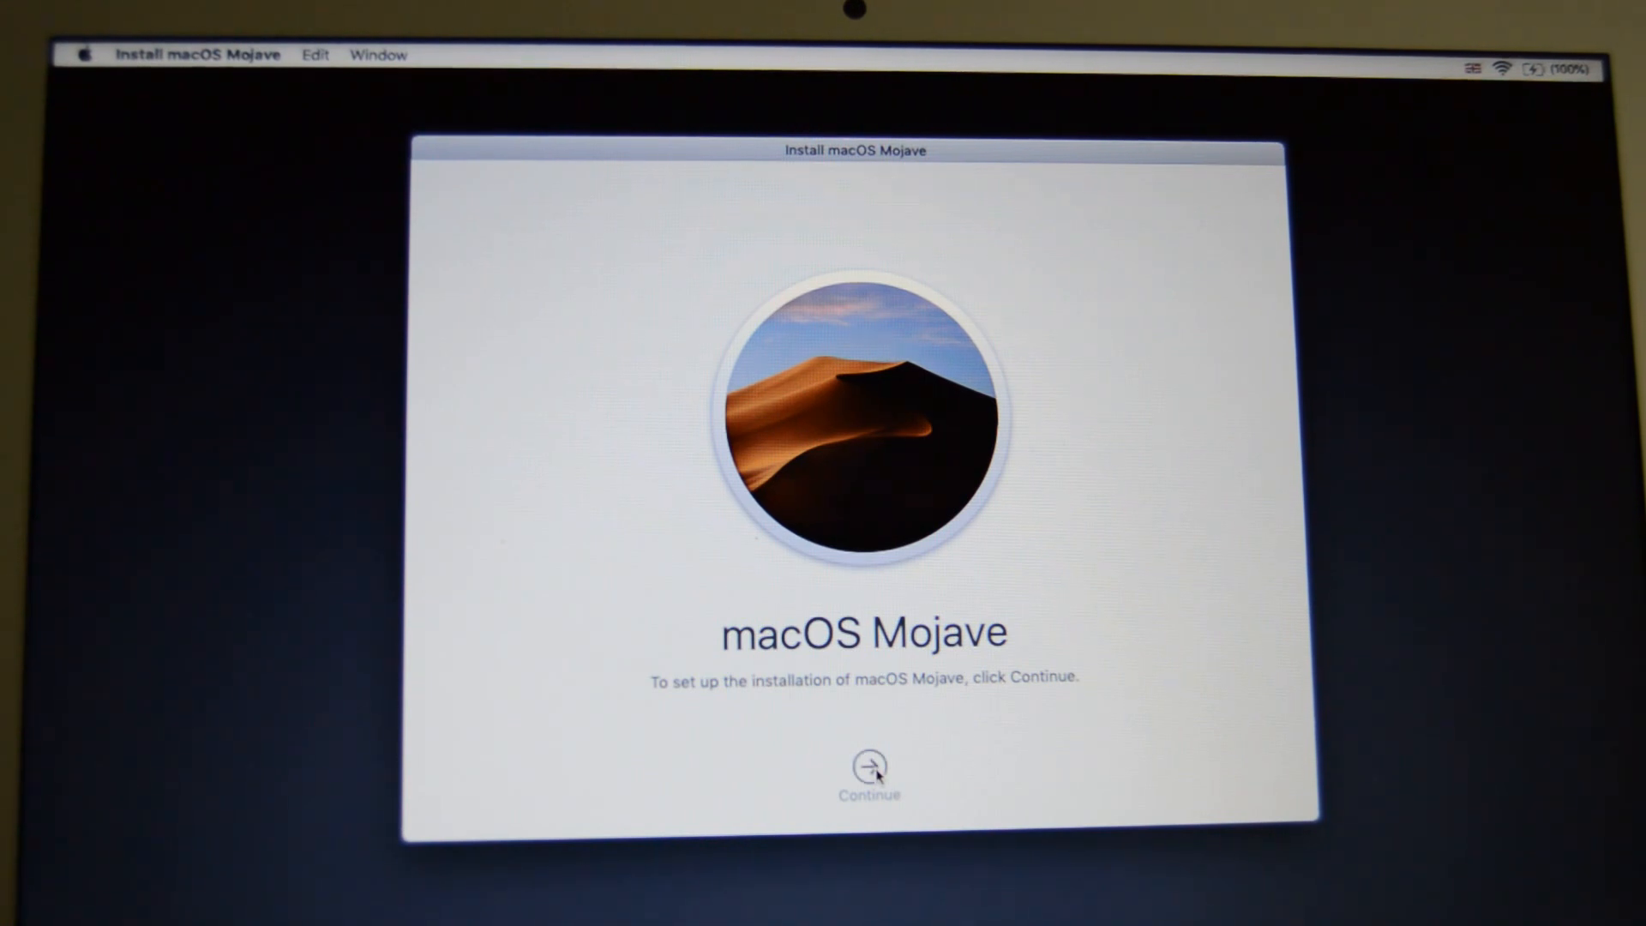
Step: Continue past the introduction and agree to the Mojave software licence, confirming the agreement
{"action": "left_click", "coordinate": [868, 766]}
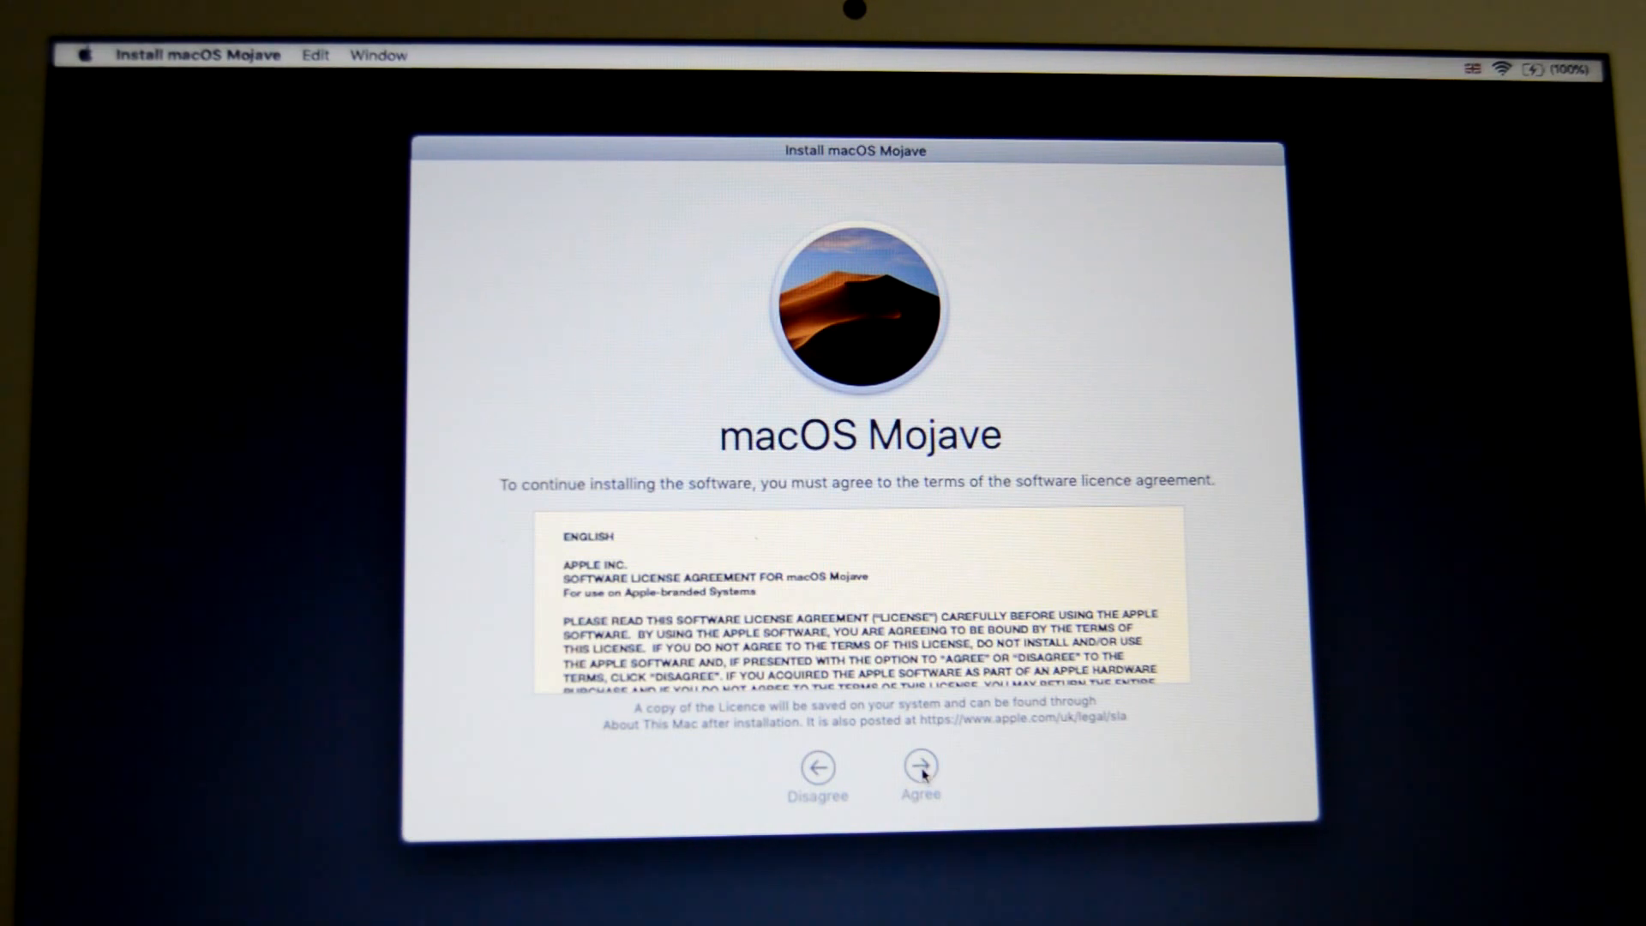
{"action": "left_click", "coordinate": [921, 768]}
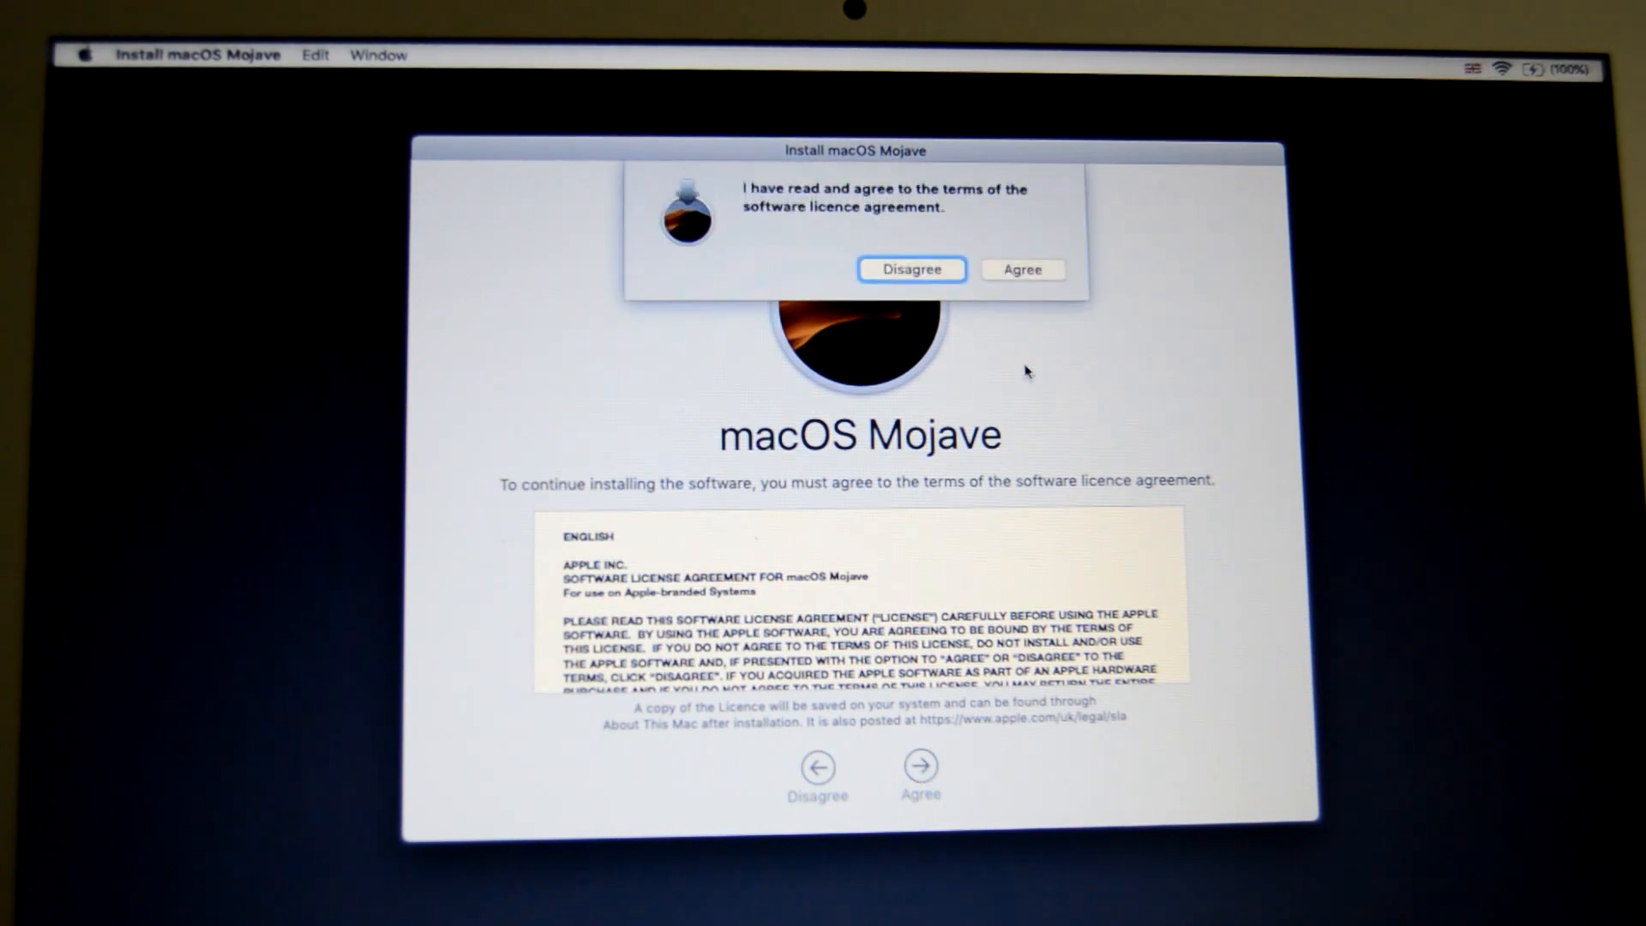
{"action": "left_click", "coordinate": [1021, 270]}
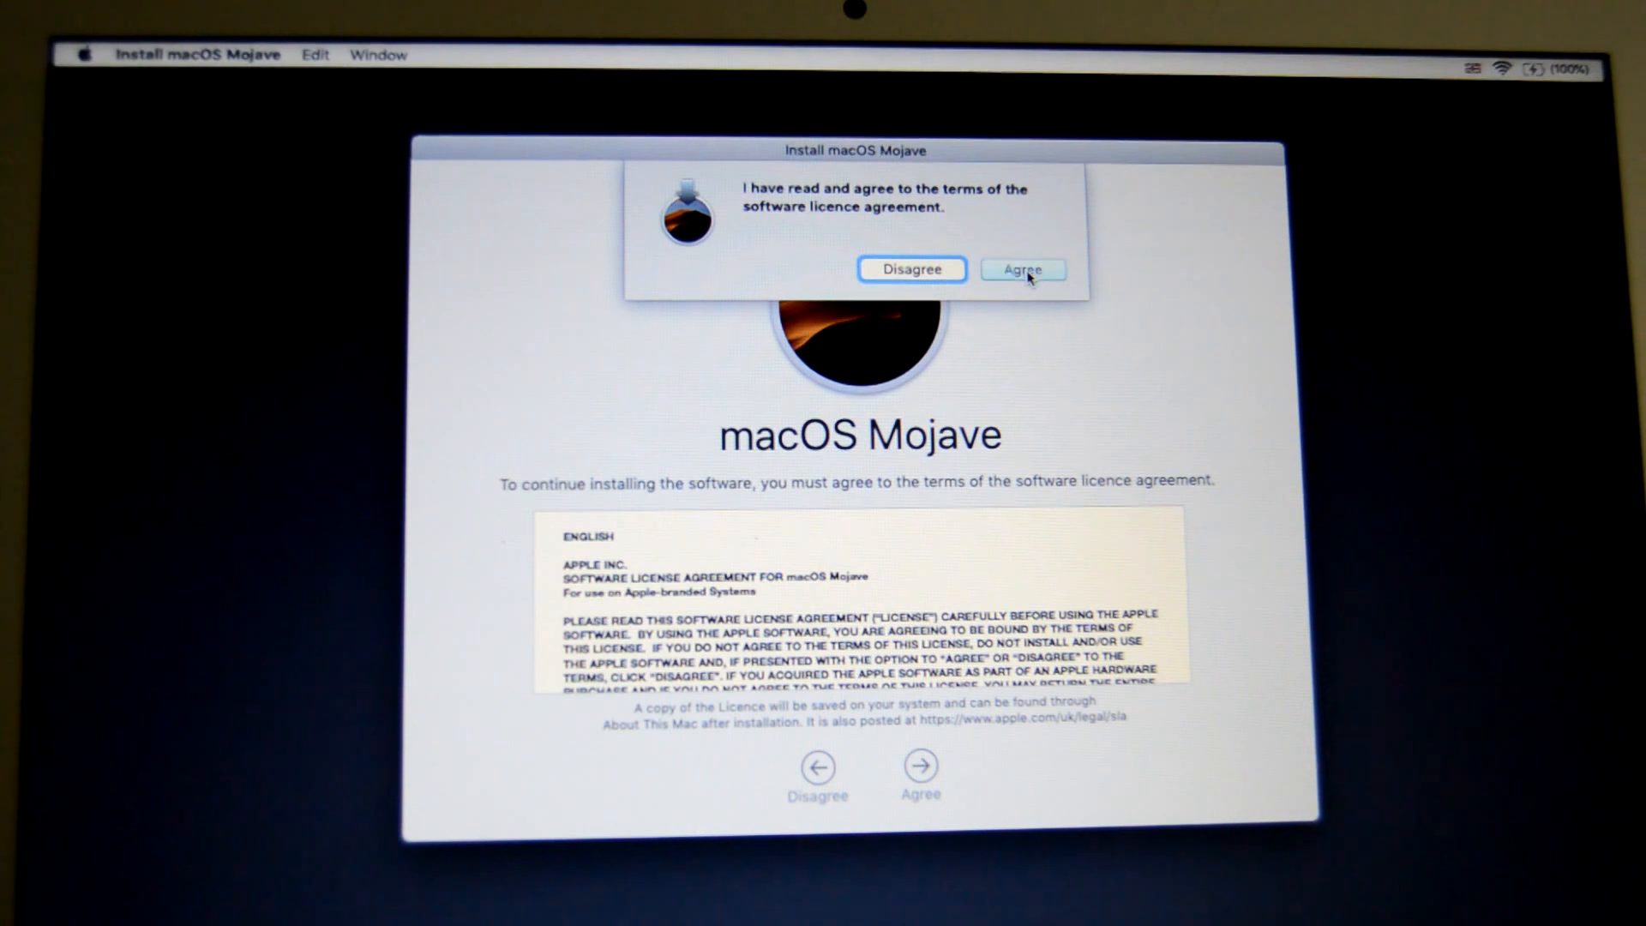
{"action": "left_click", "coordinate": [1021, 268]}
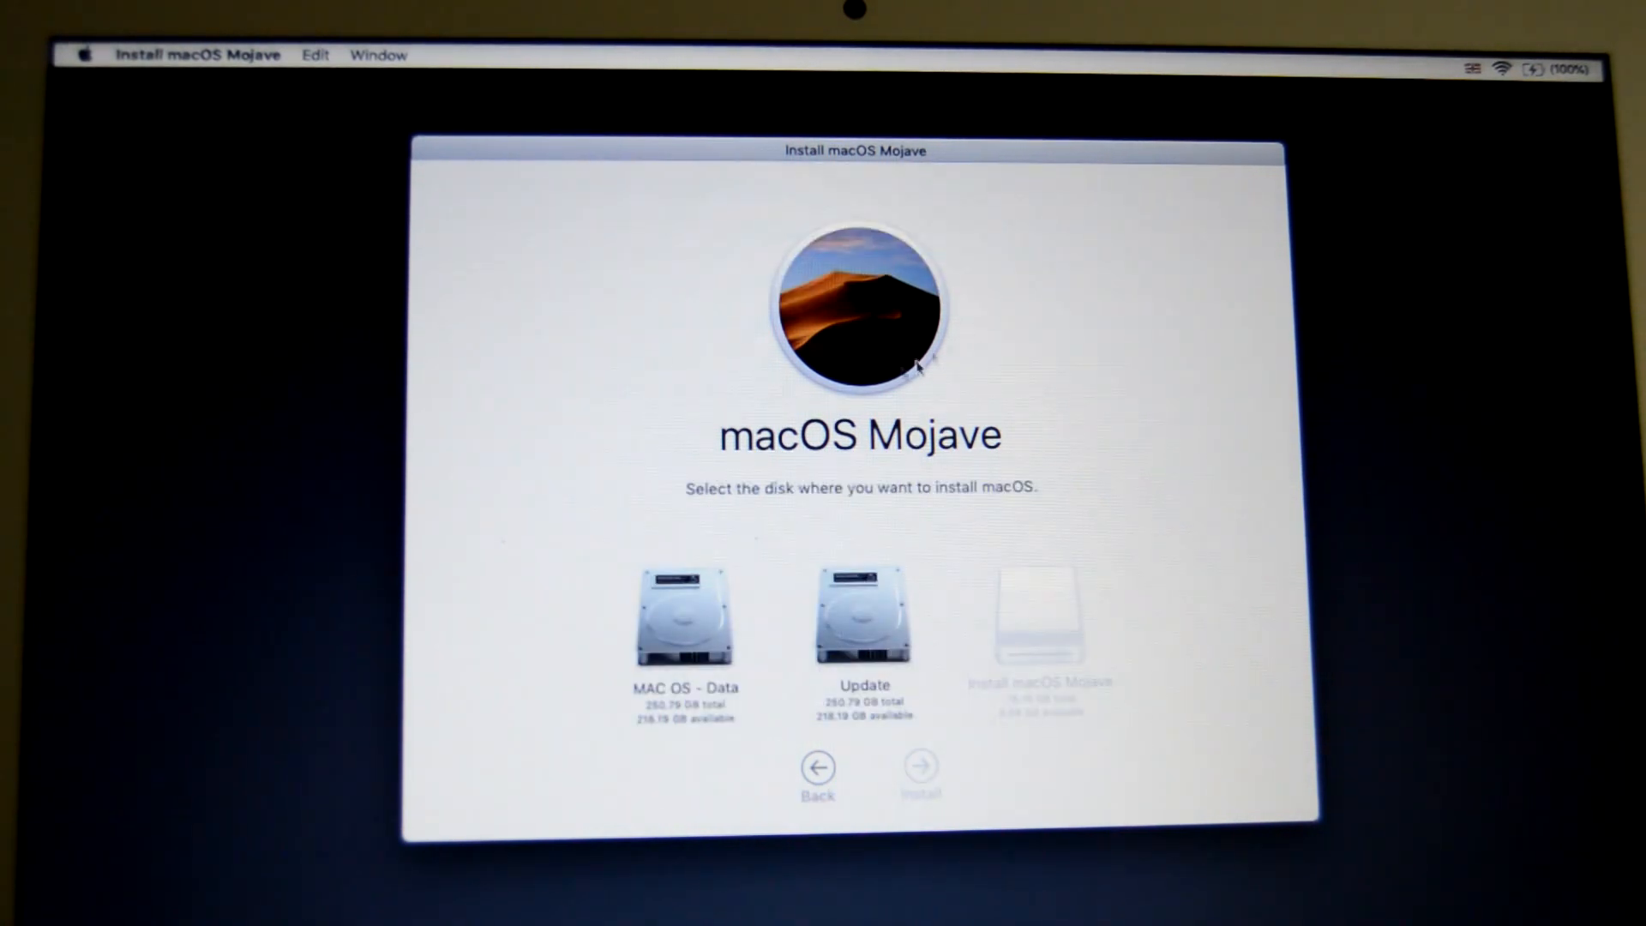
{"action": "mouse_move", "coordinate": [572, 572]}
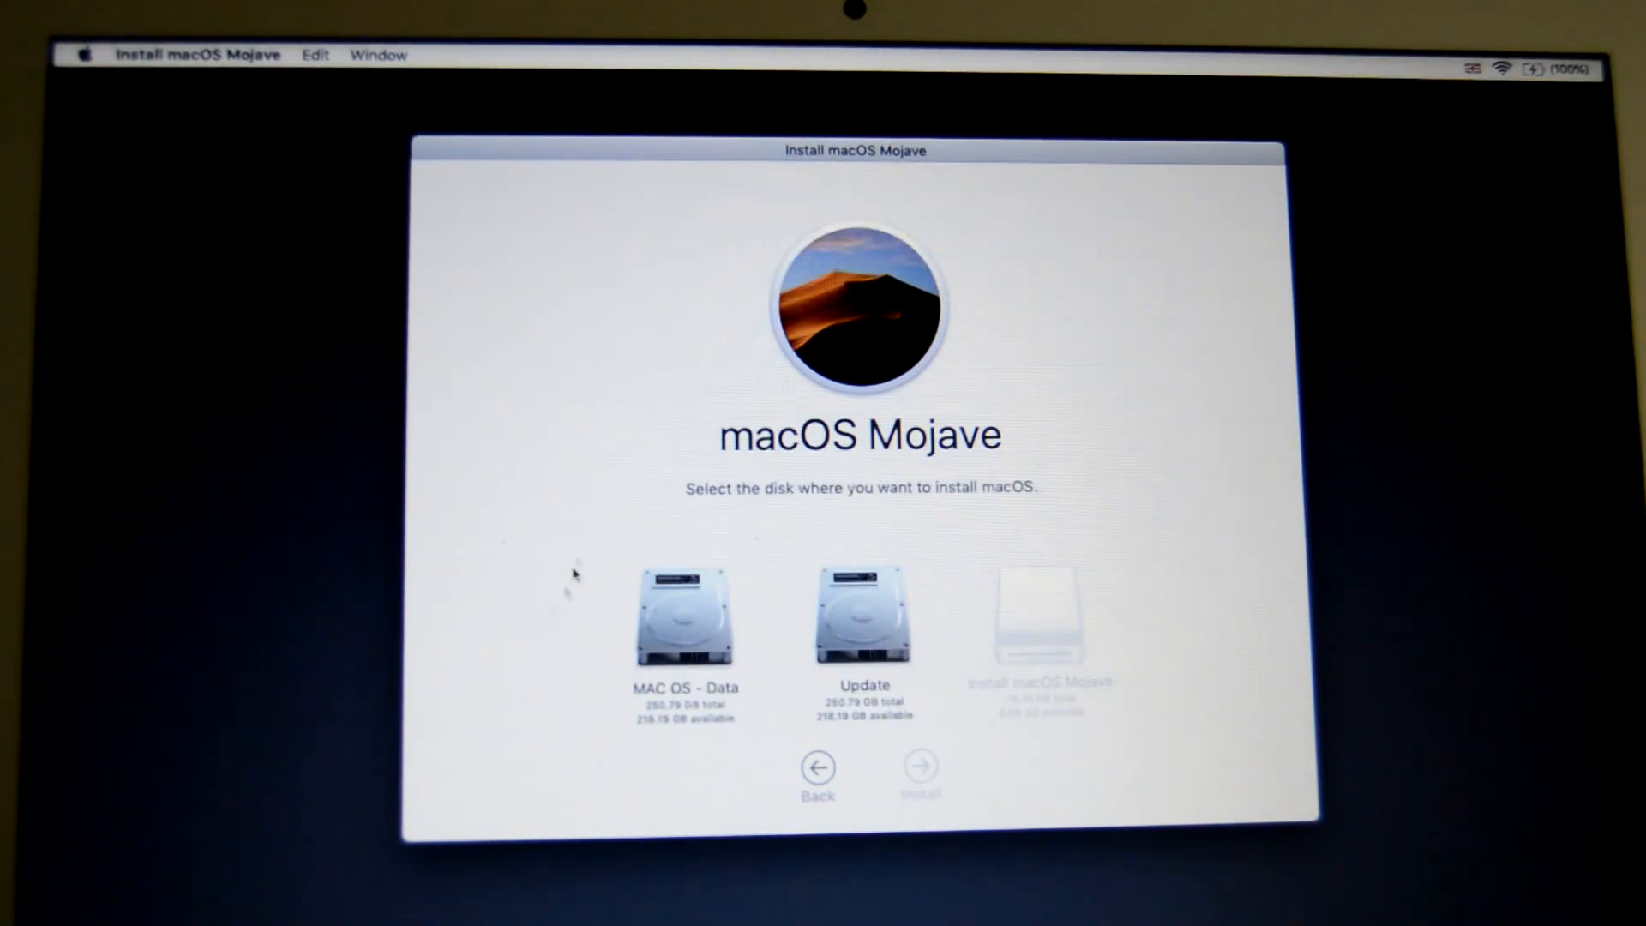
{"action": "mouse_move", "coordinate": [667, 672]}
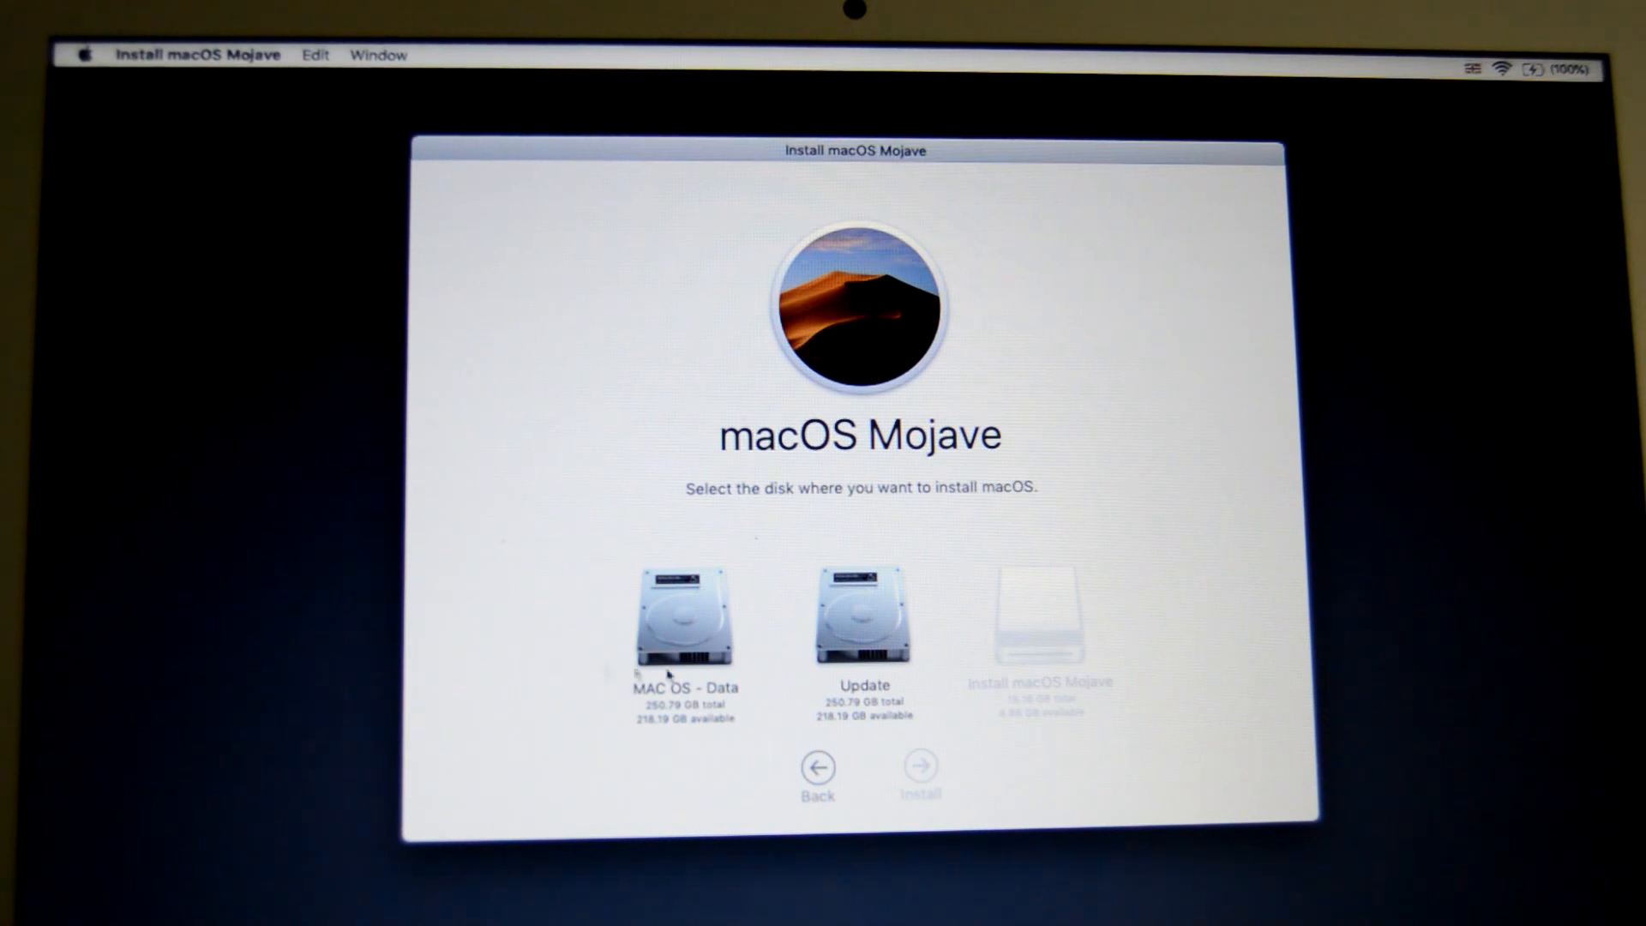
{"action": "mouse_move", "coordinate": [598, 619]}
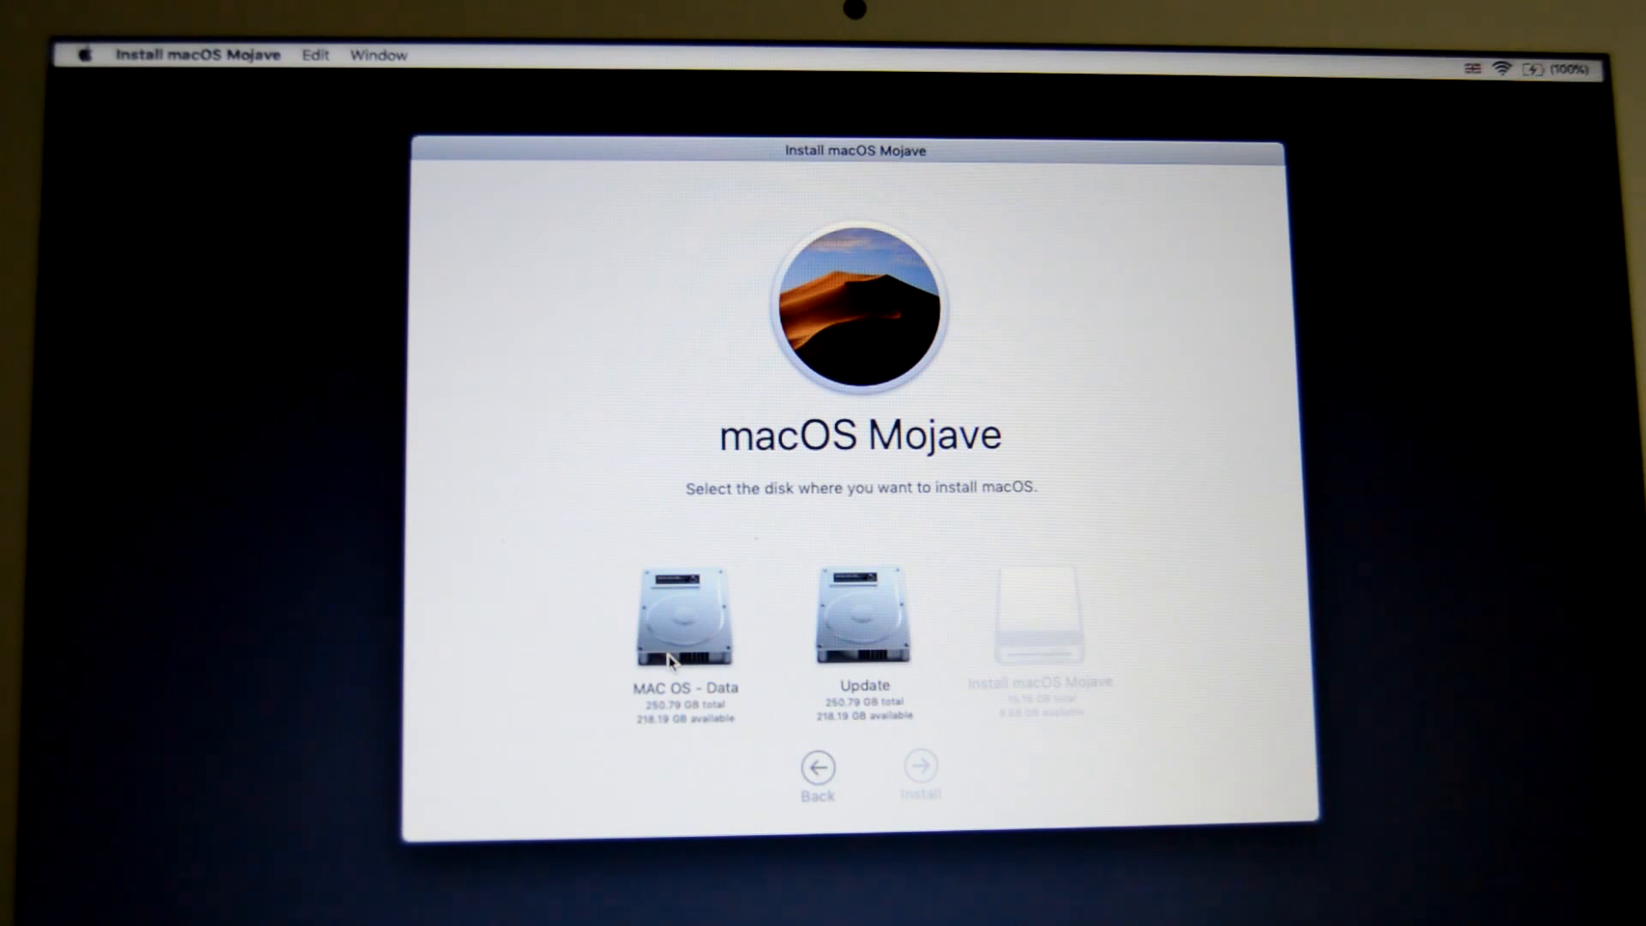
Step: Choose MAC OS - Data as the destination disk and begin installing Mojave
{"action": "left_click", "coordinate": [684, 617]}
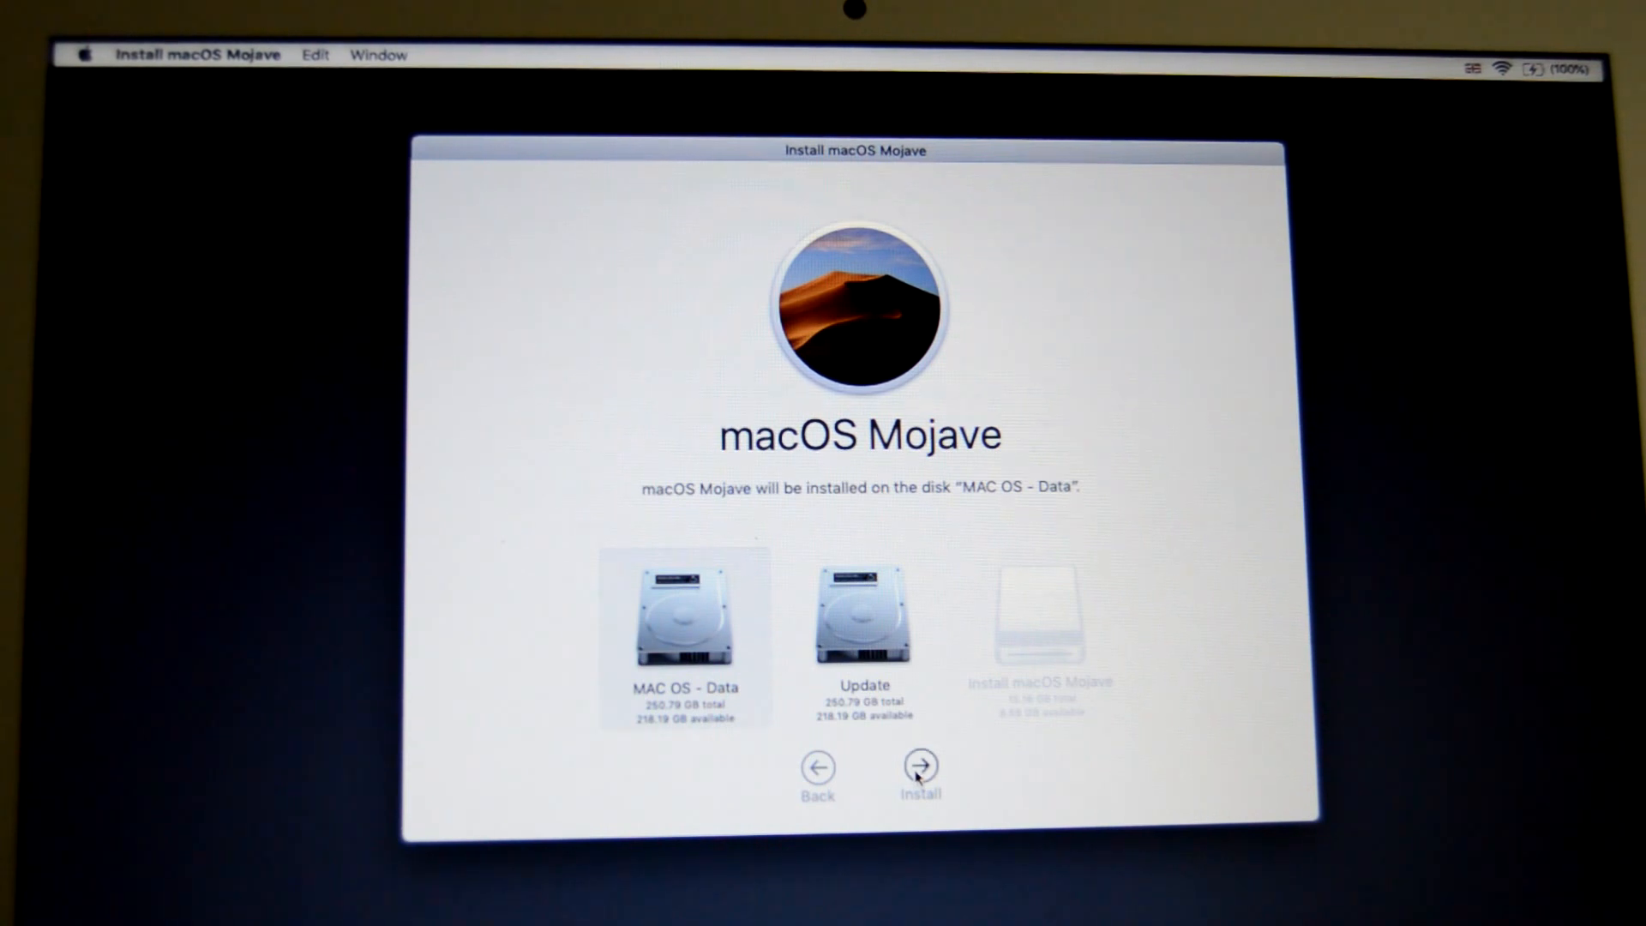
{"action": "left_click", "coordinate": [918, 764]}
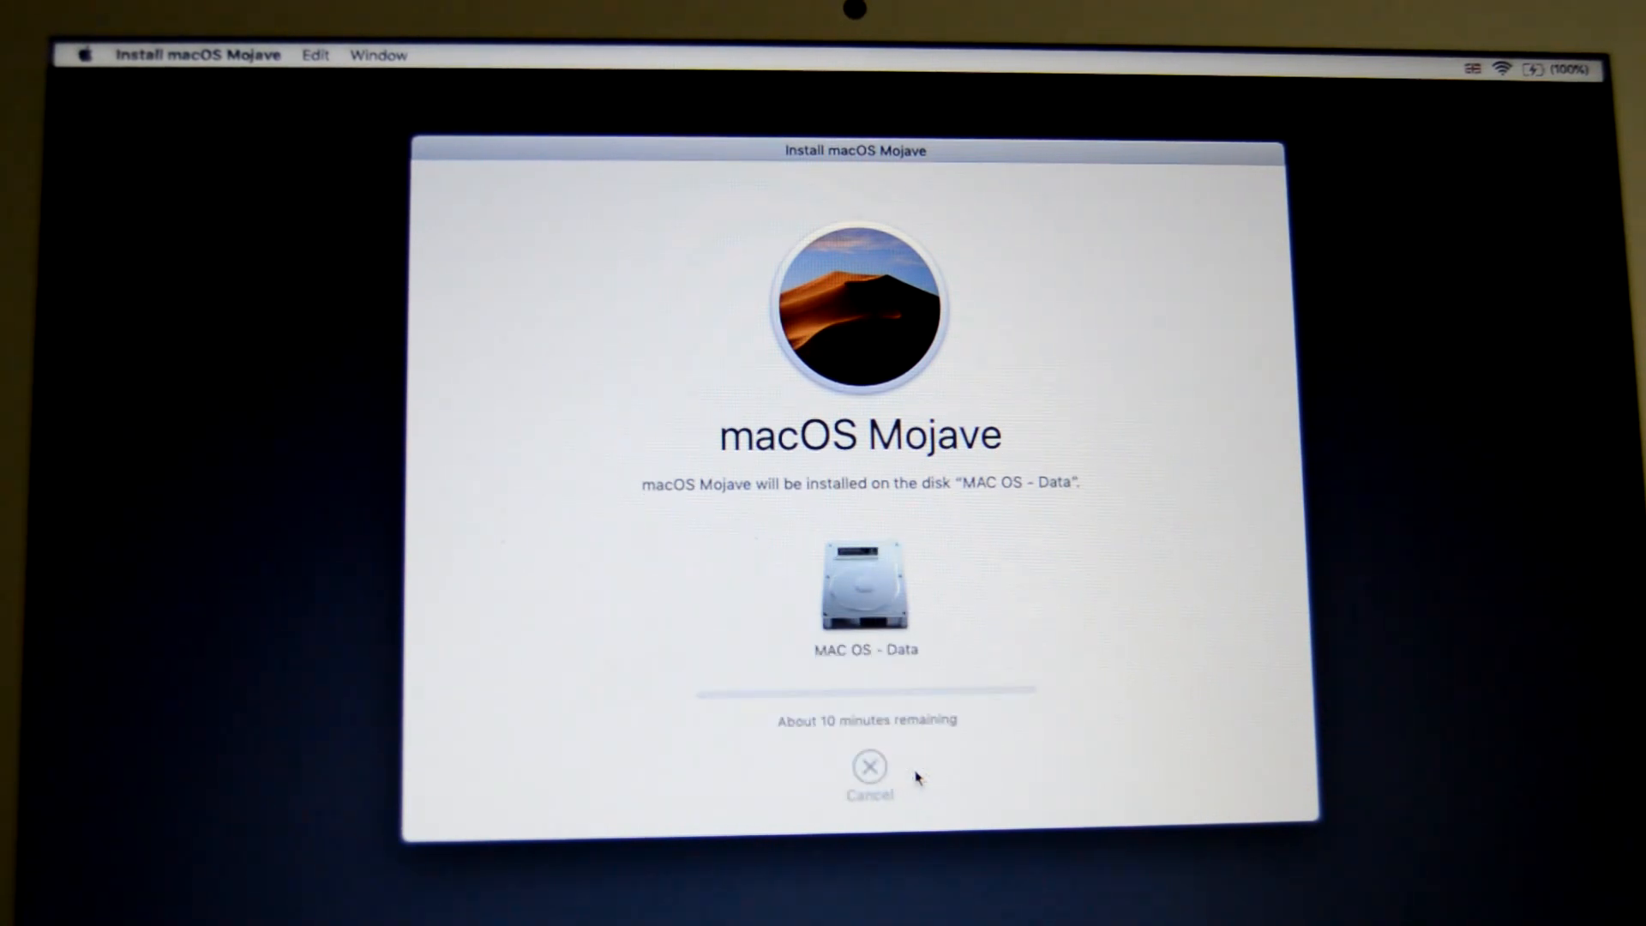
{"action": "mouse_move", "coordinate": [702, 781]}
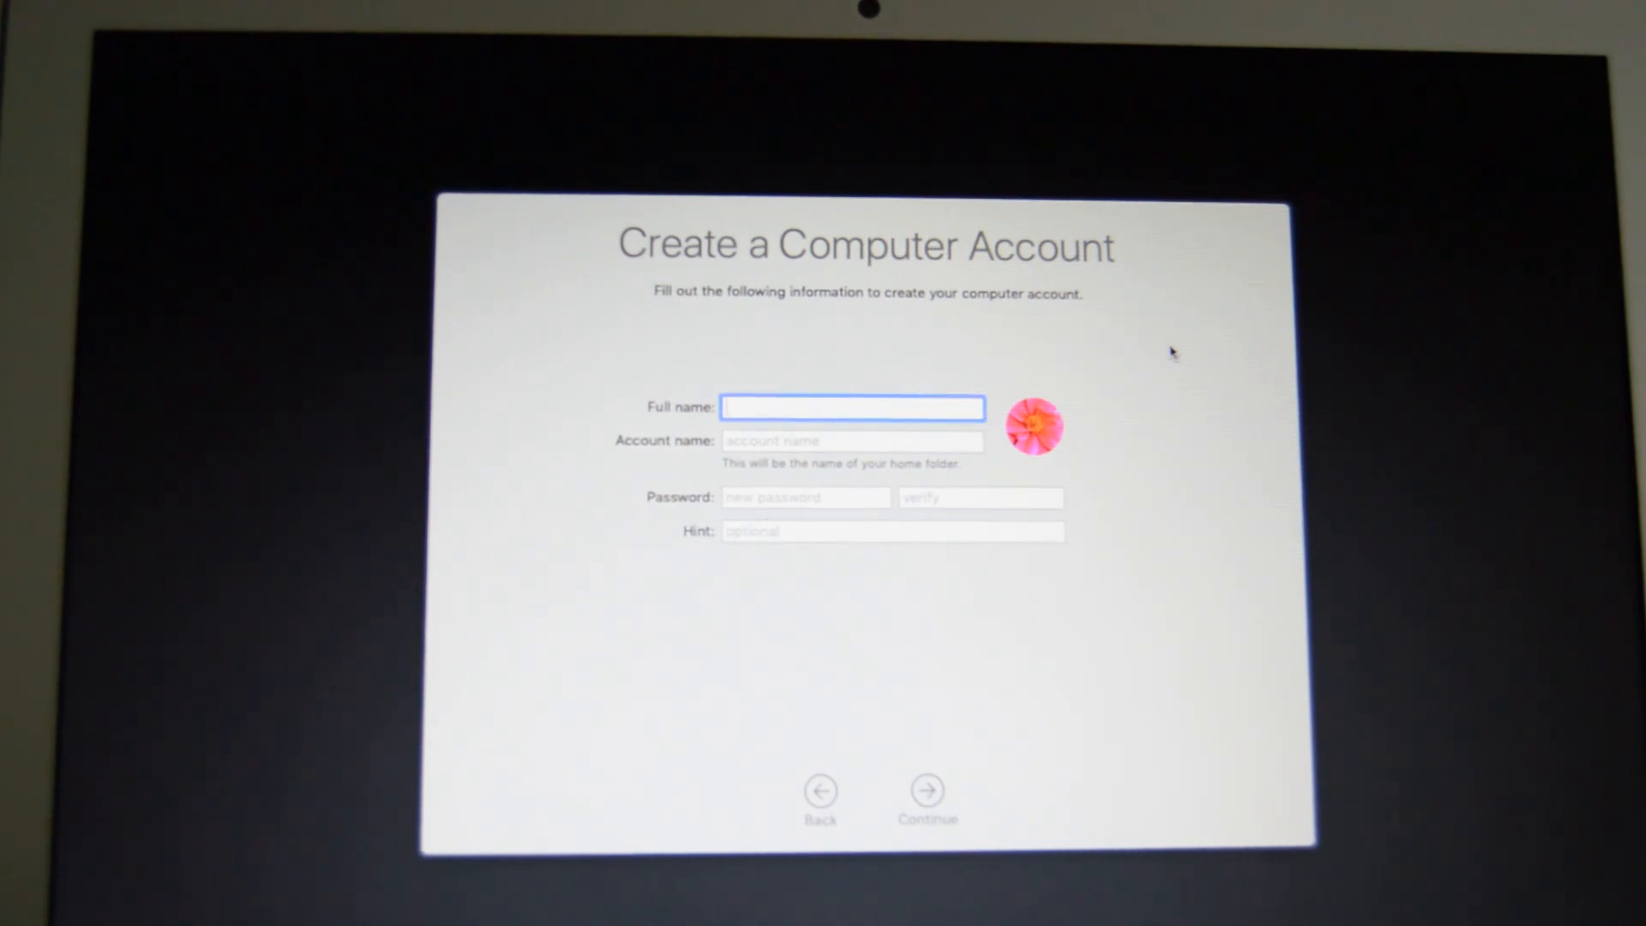
Step: Enter 'mypc' as the new account's name and check the account name
{"action": "type", "text": "m"}
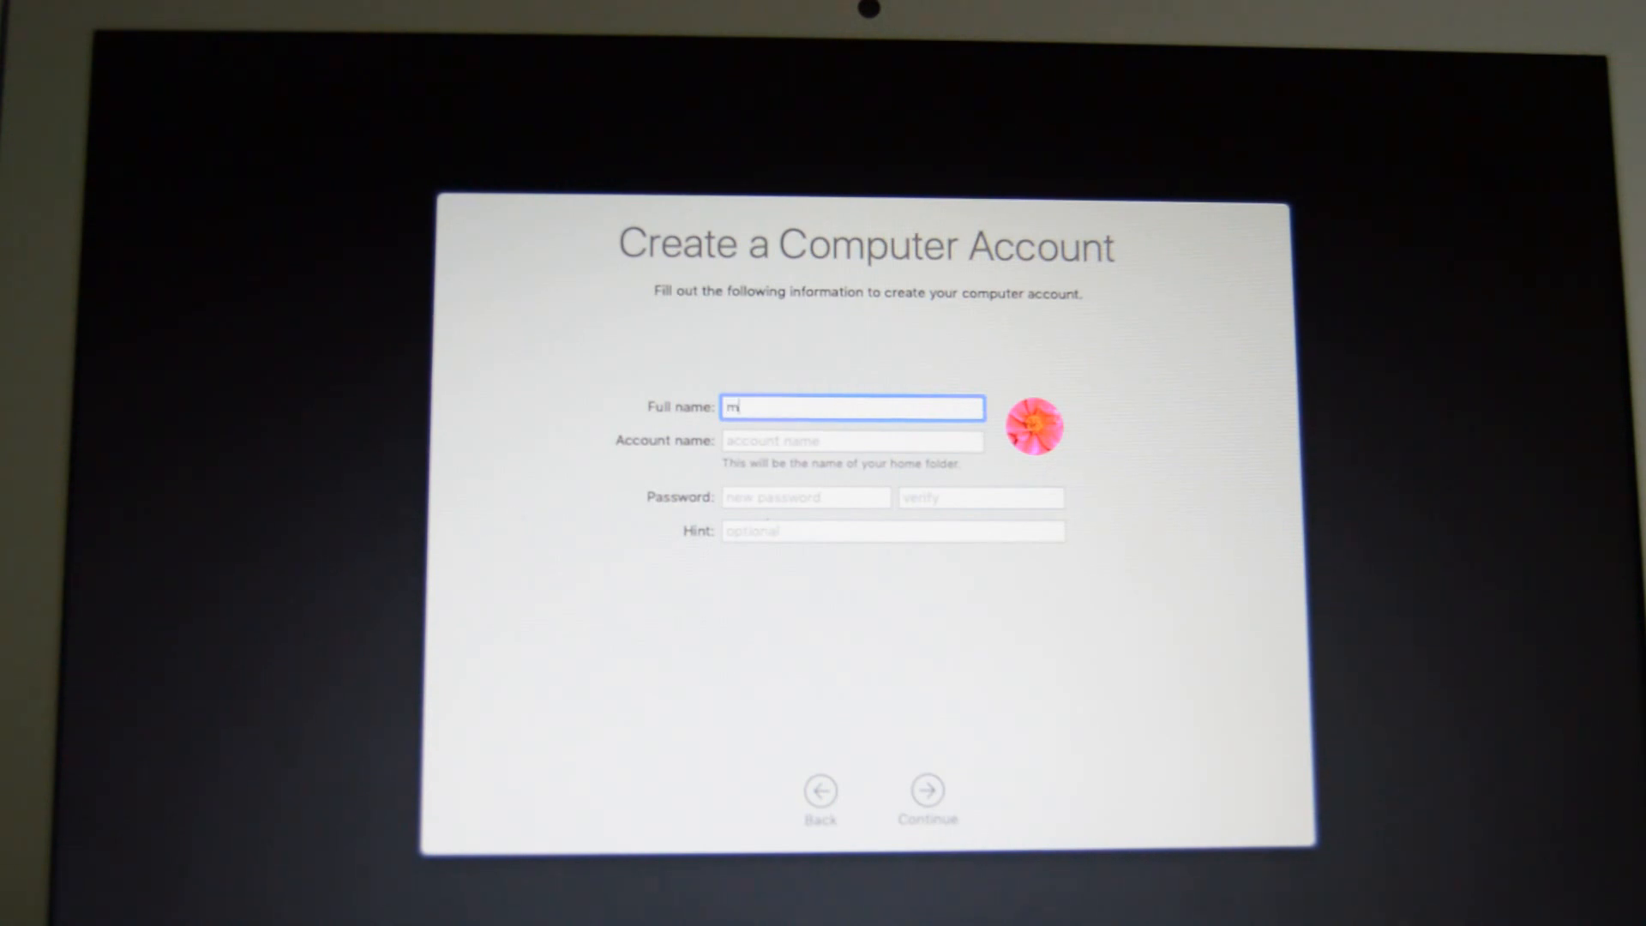
{"action": "type", "text": "yp"}
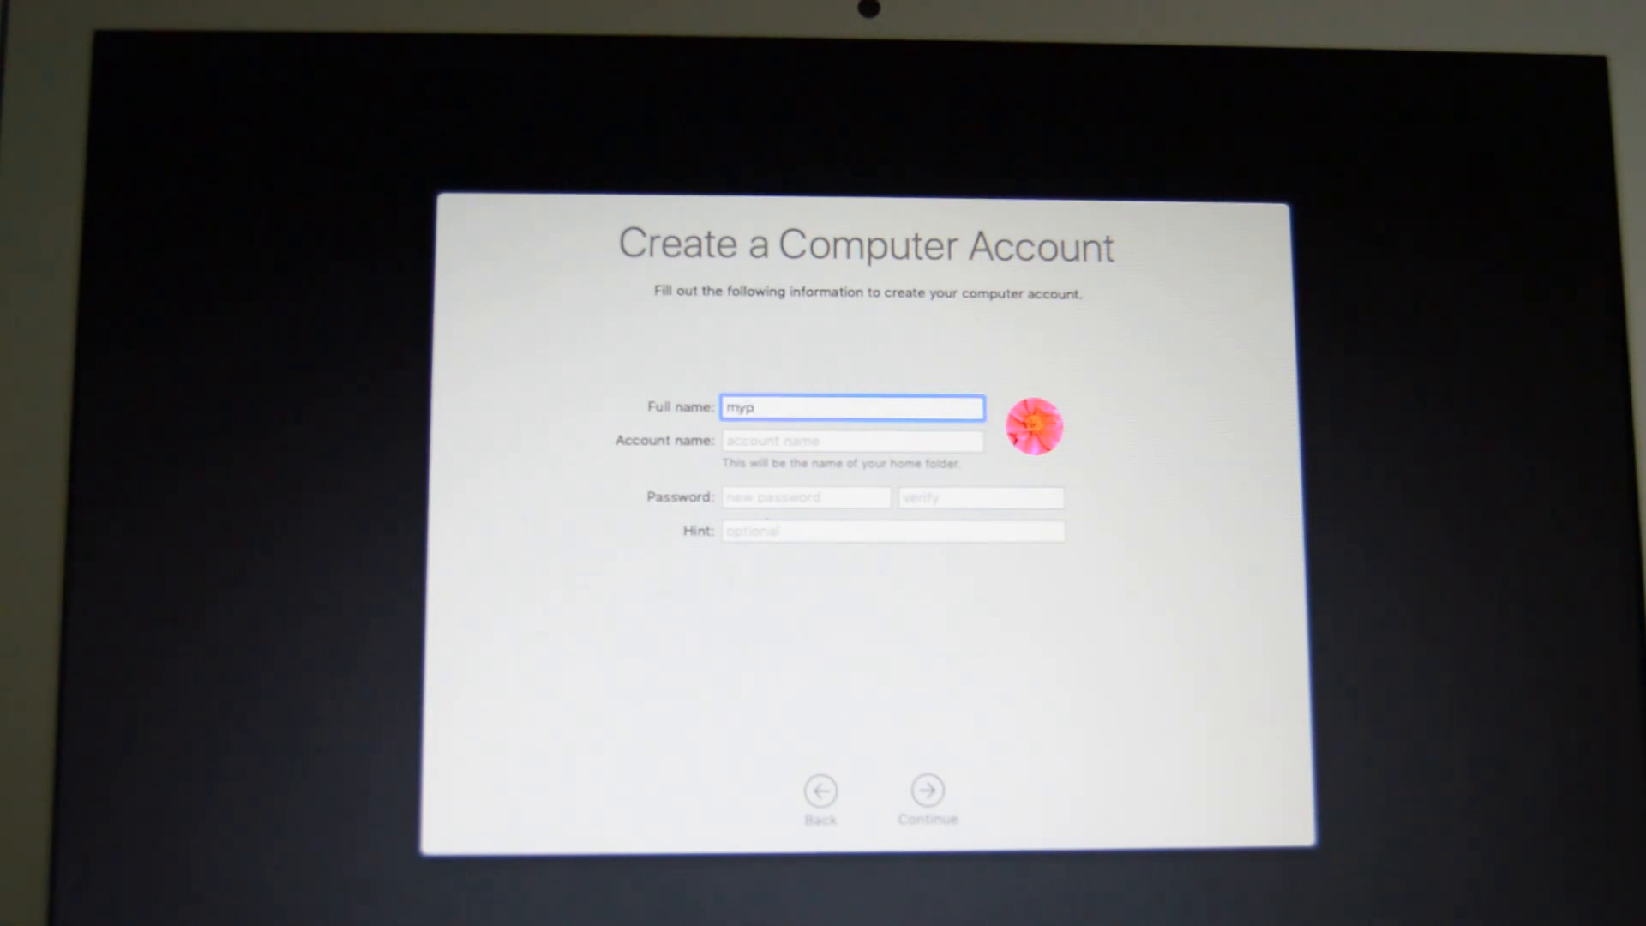
{"action": "type", "text": "c"}
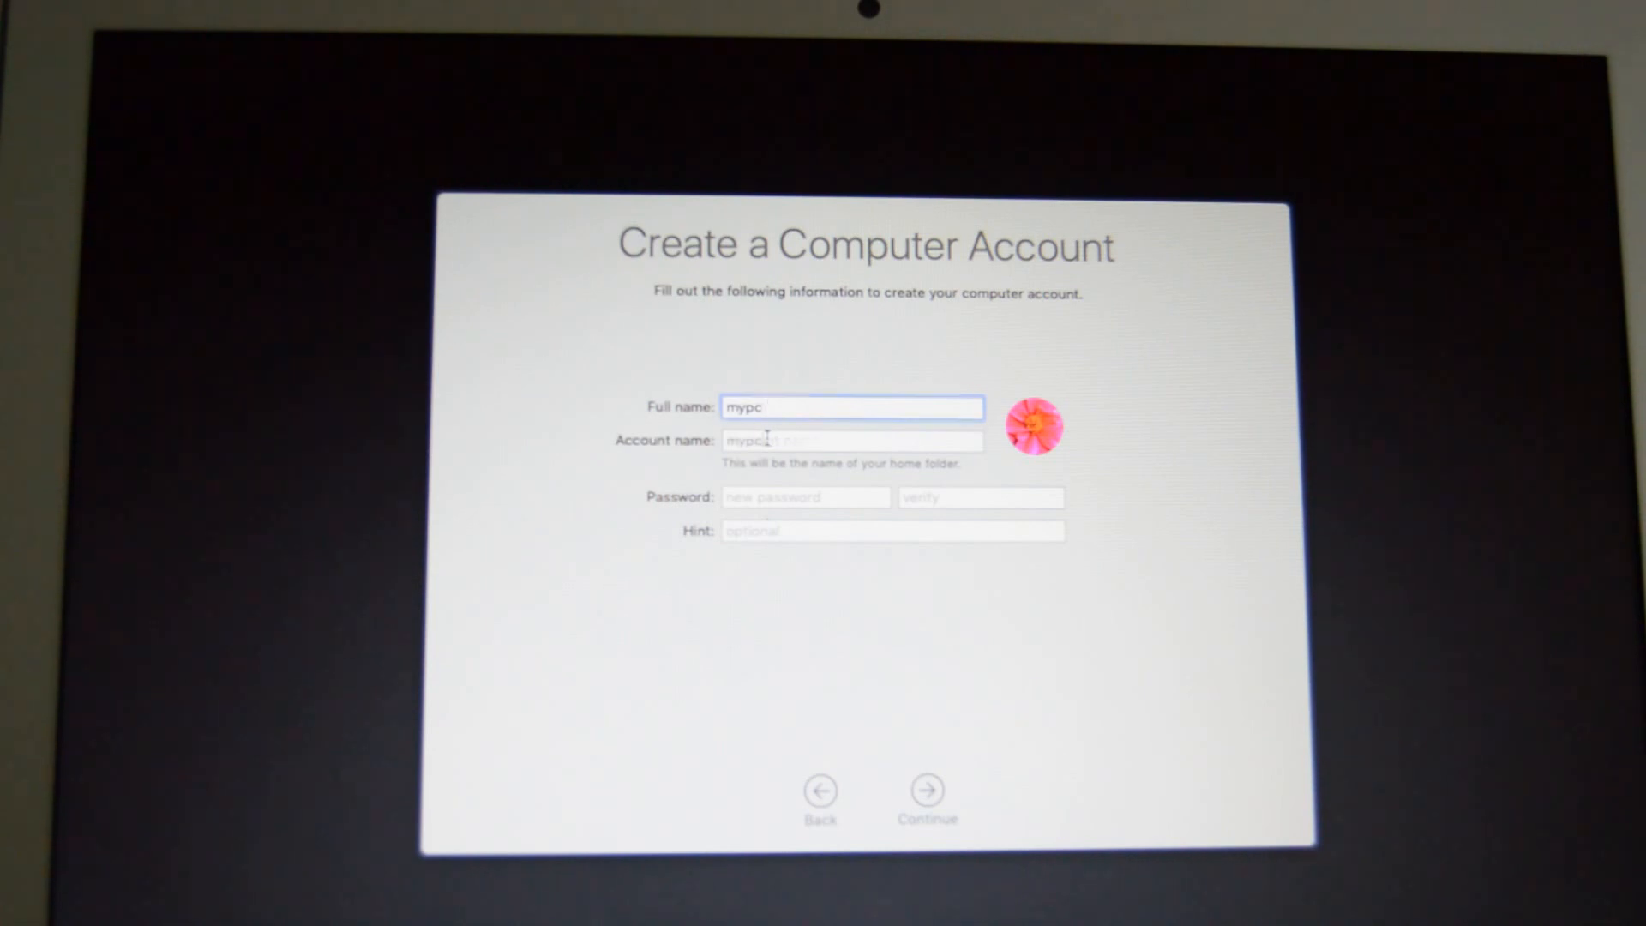
{"action": "left_click", "coordinate": [851, 439]}
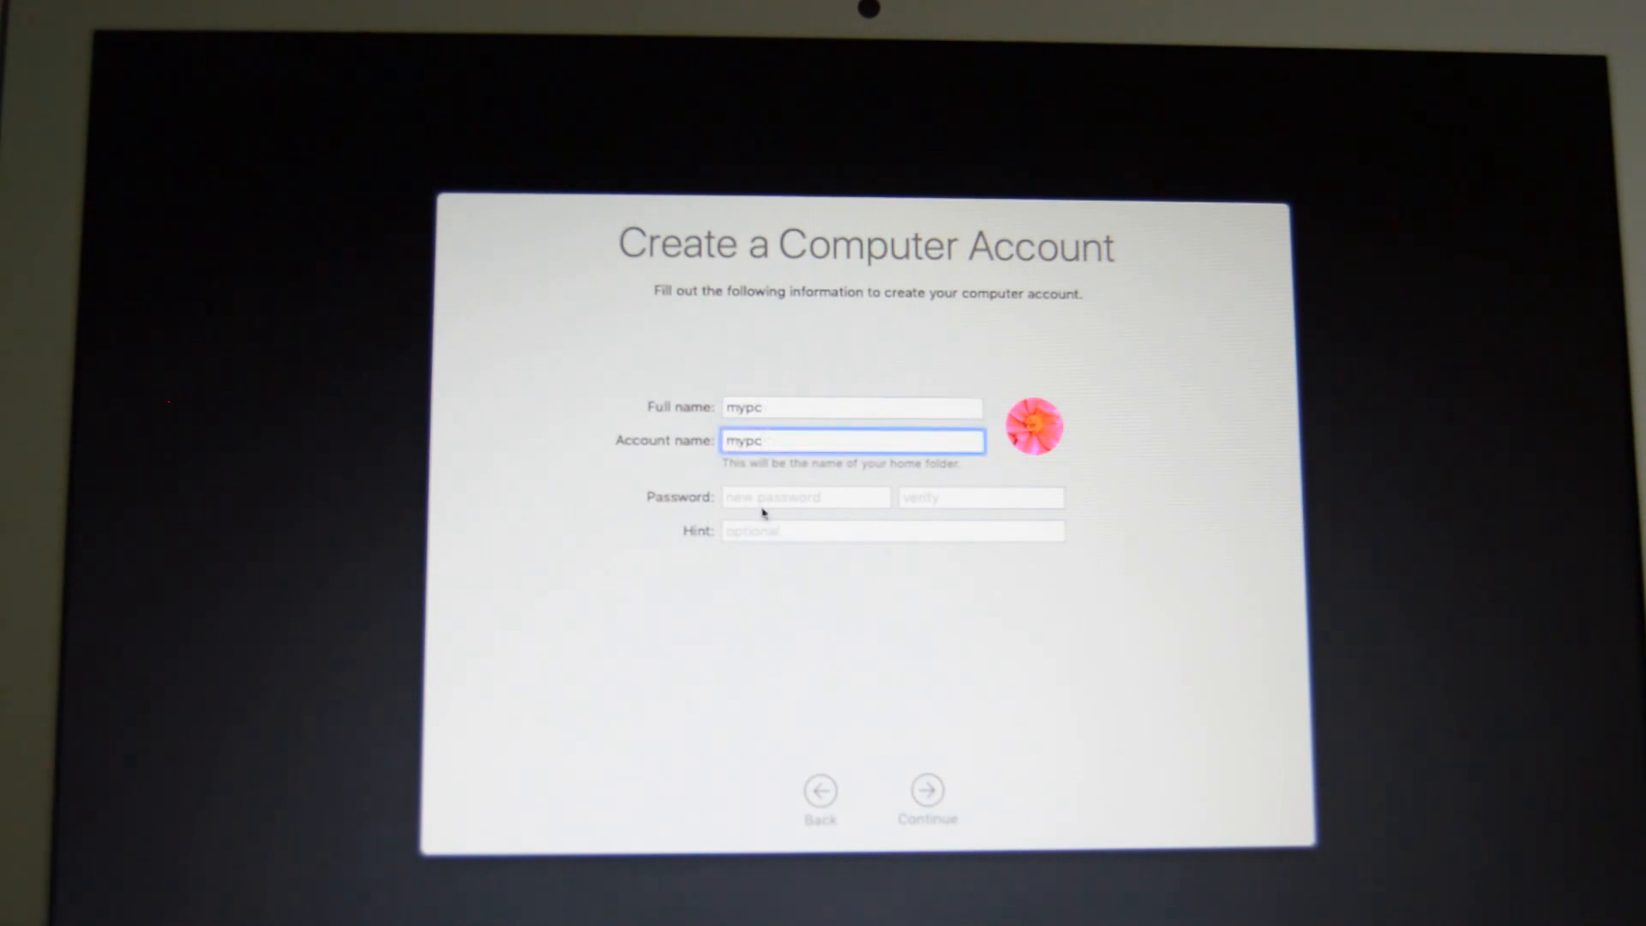
Step: Enter and verify the password, add the hint 'pass', and create the account
{"action": "left_click", "coordinate": [806, 497]}
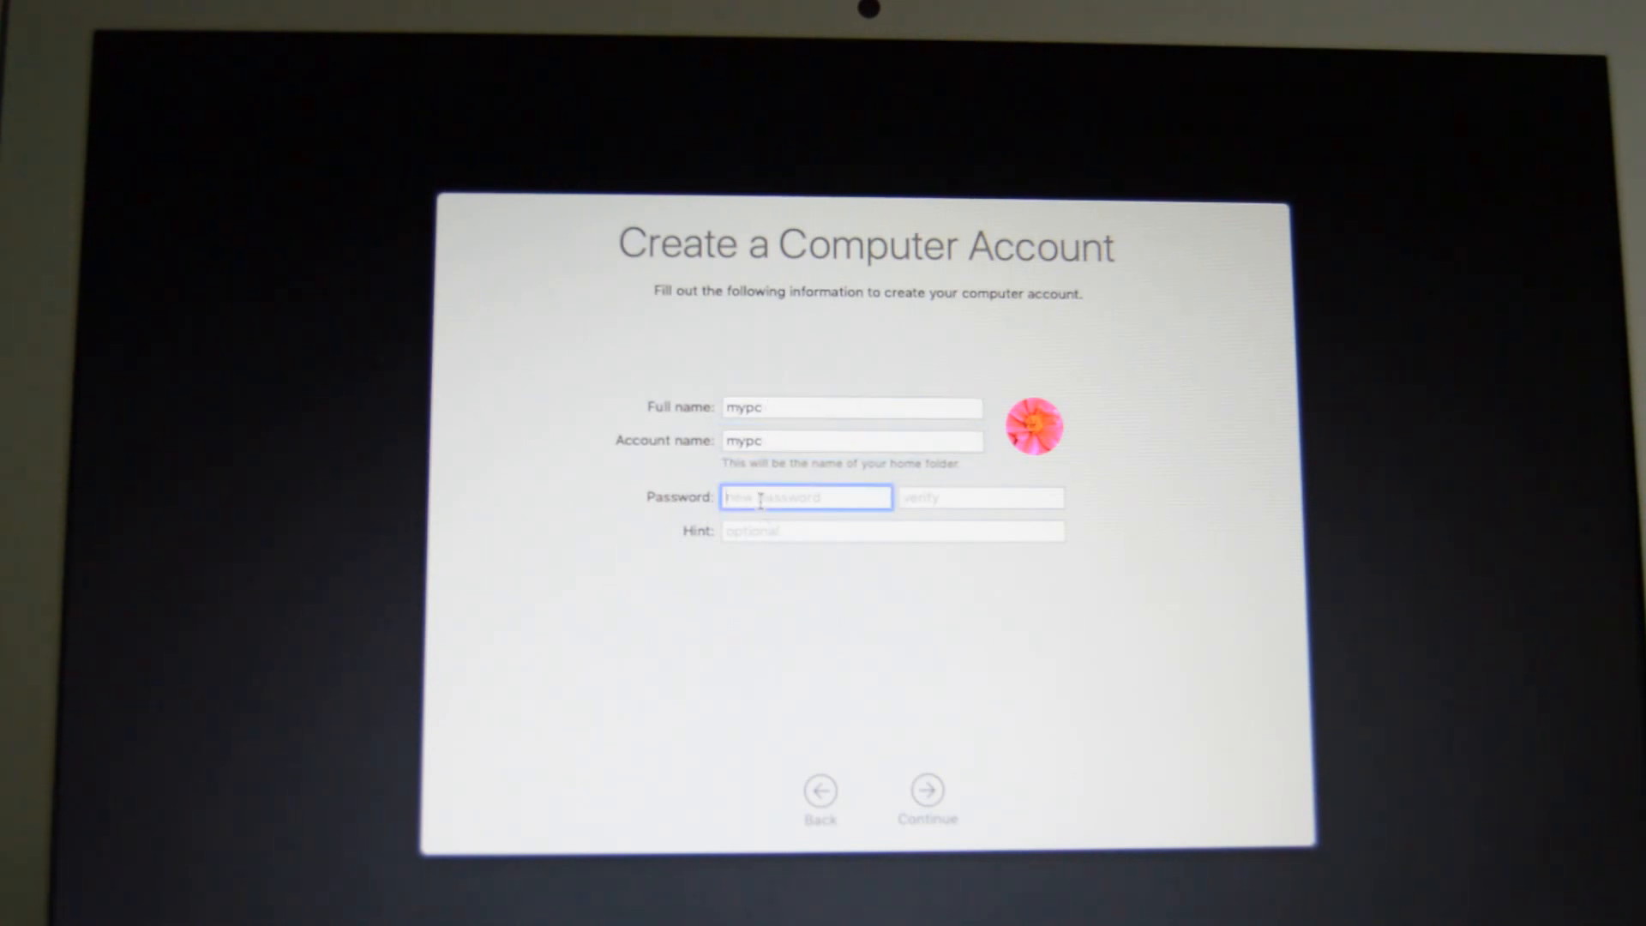
{"action": "type", "text": "password"}
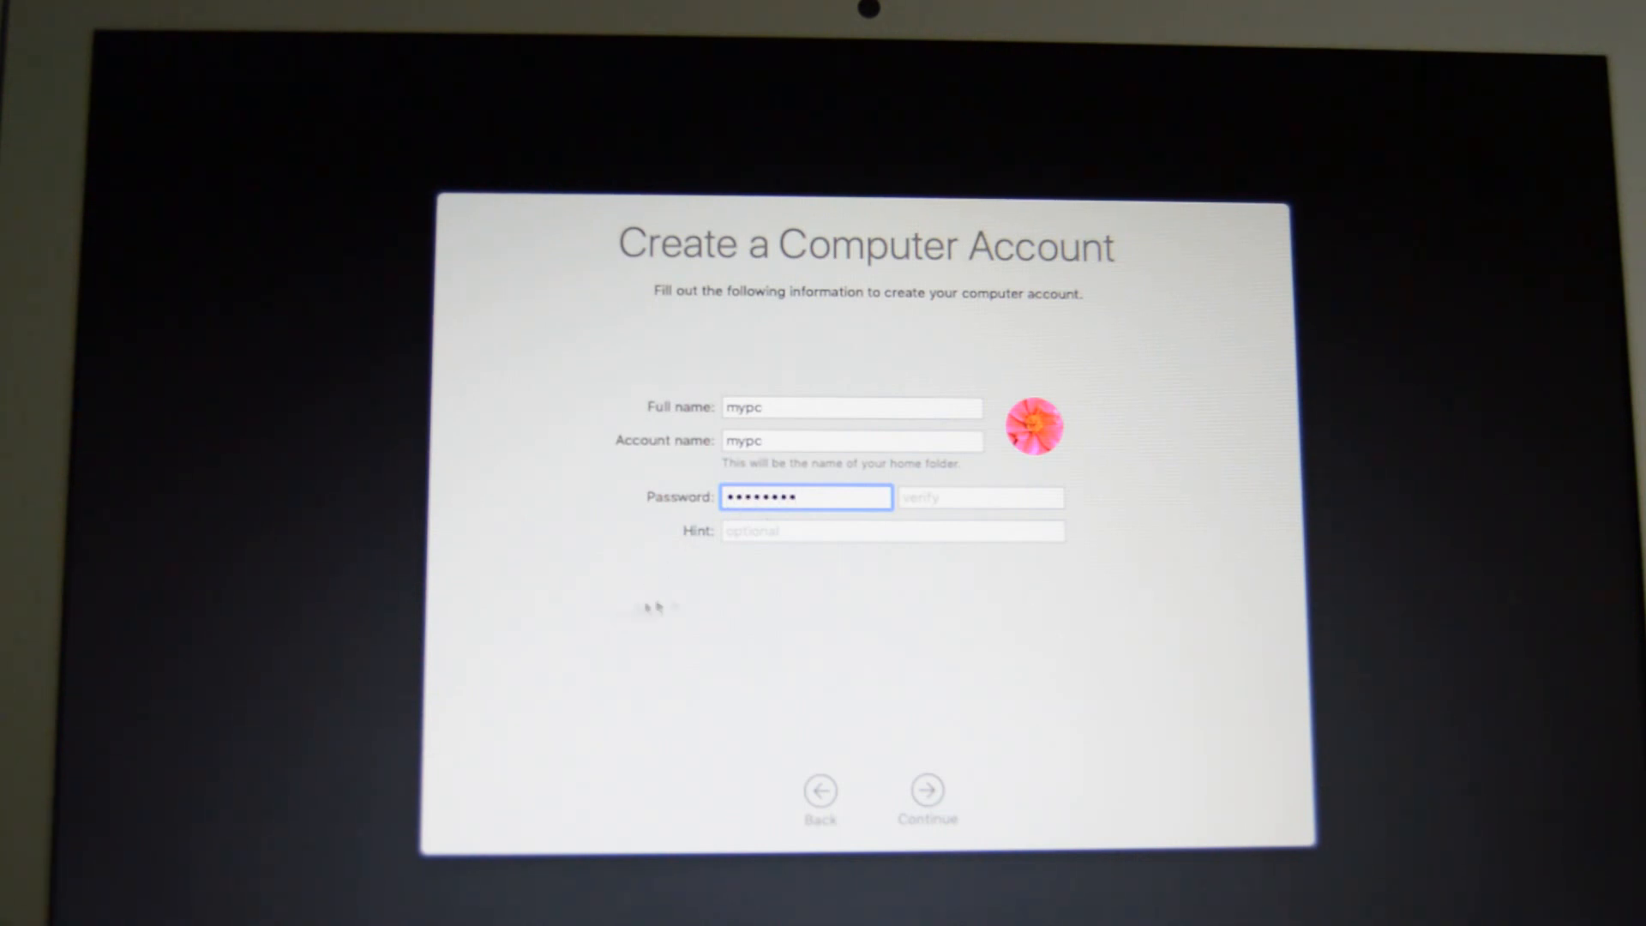
{"action": "left_click", "coordinate": [979, 497]}
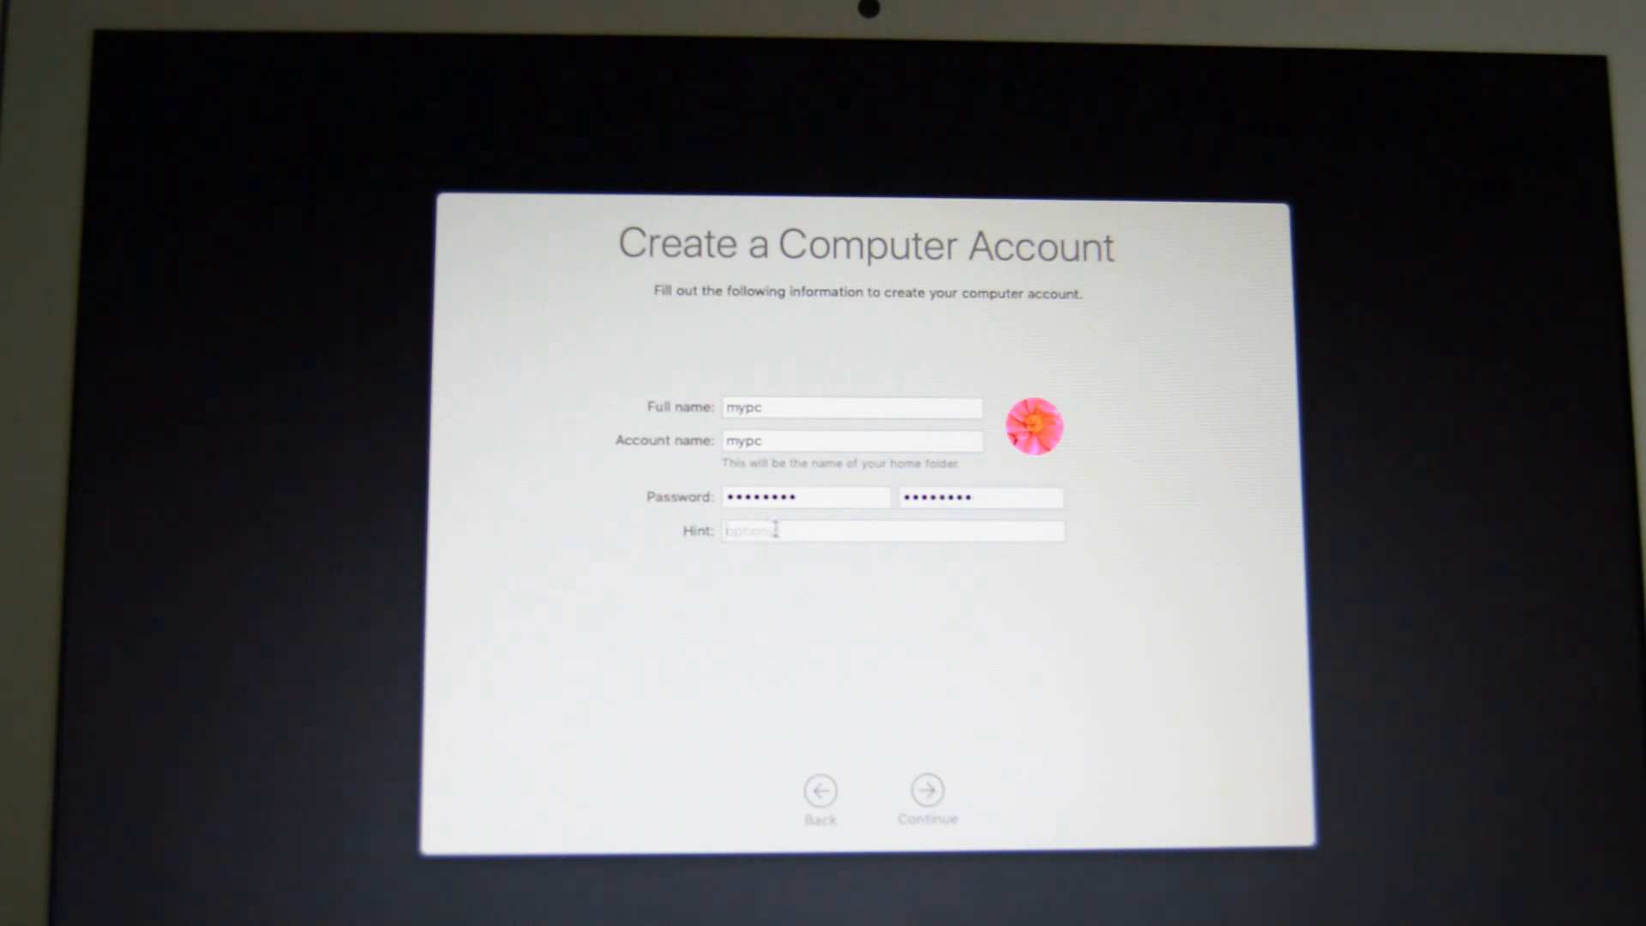
{"action": "type", "text": "p"}
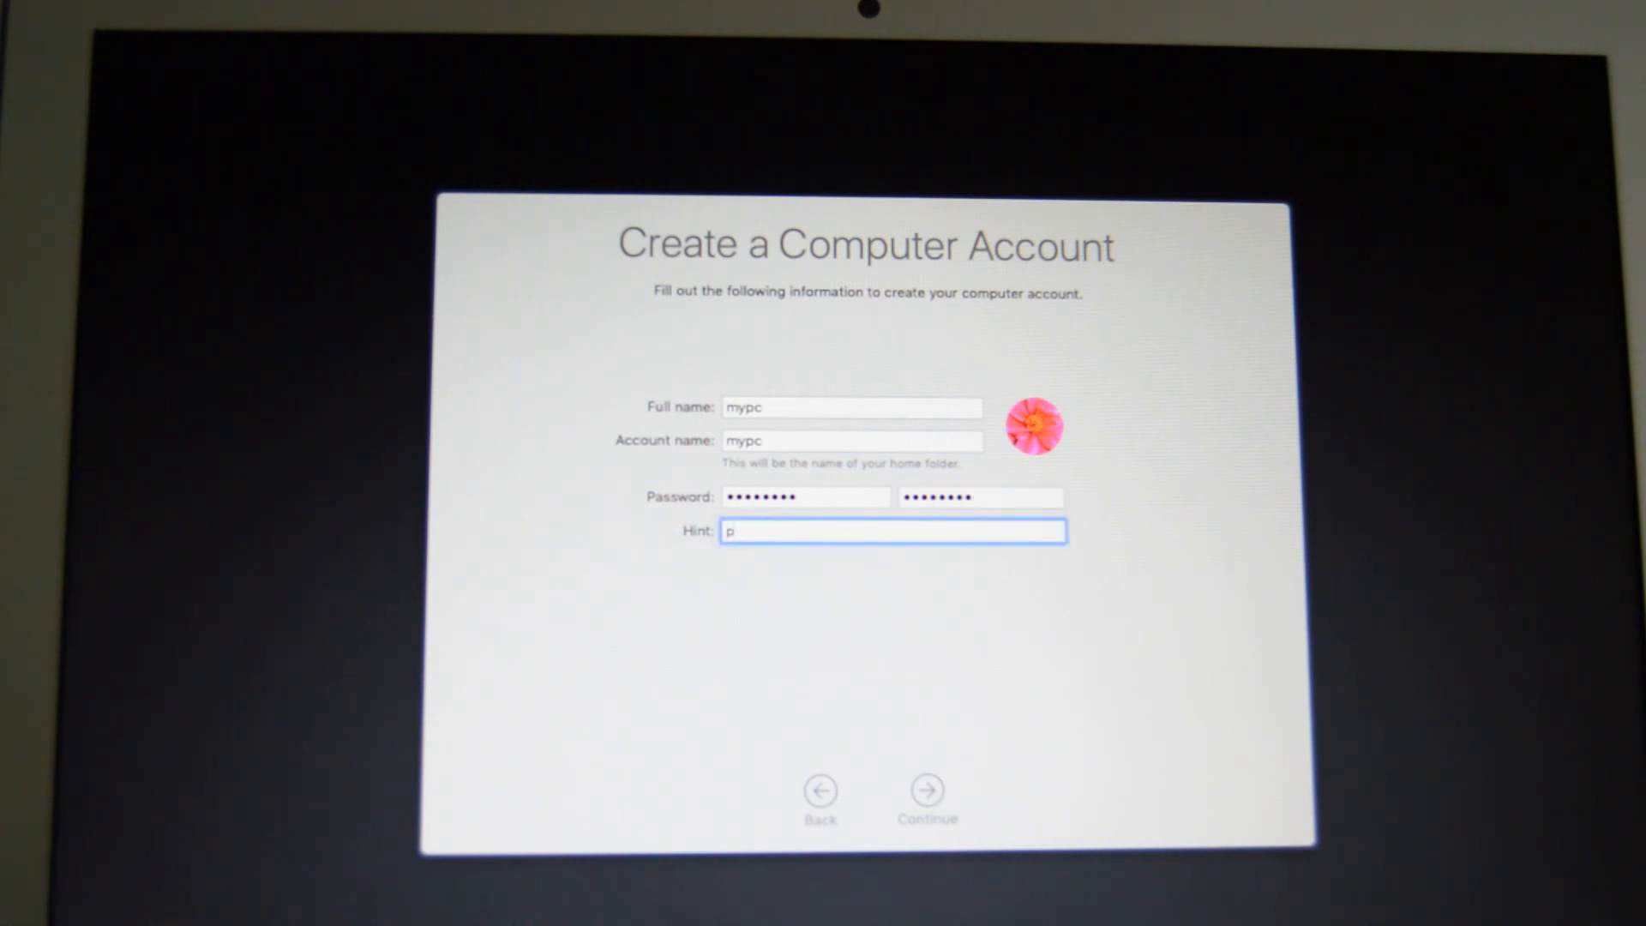
{"action": "type", "text": "as"}
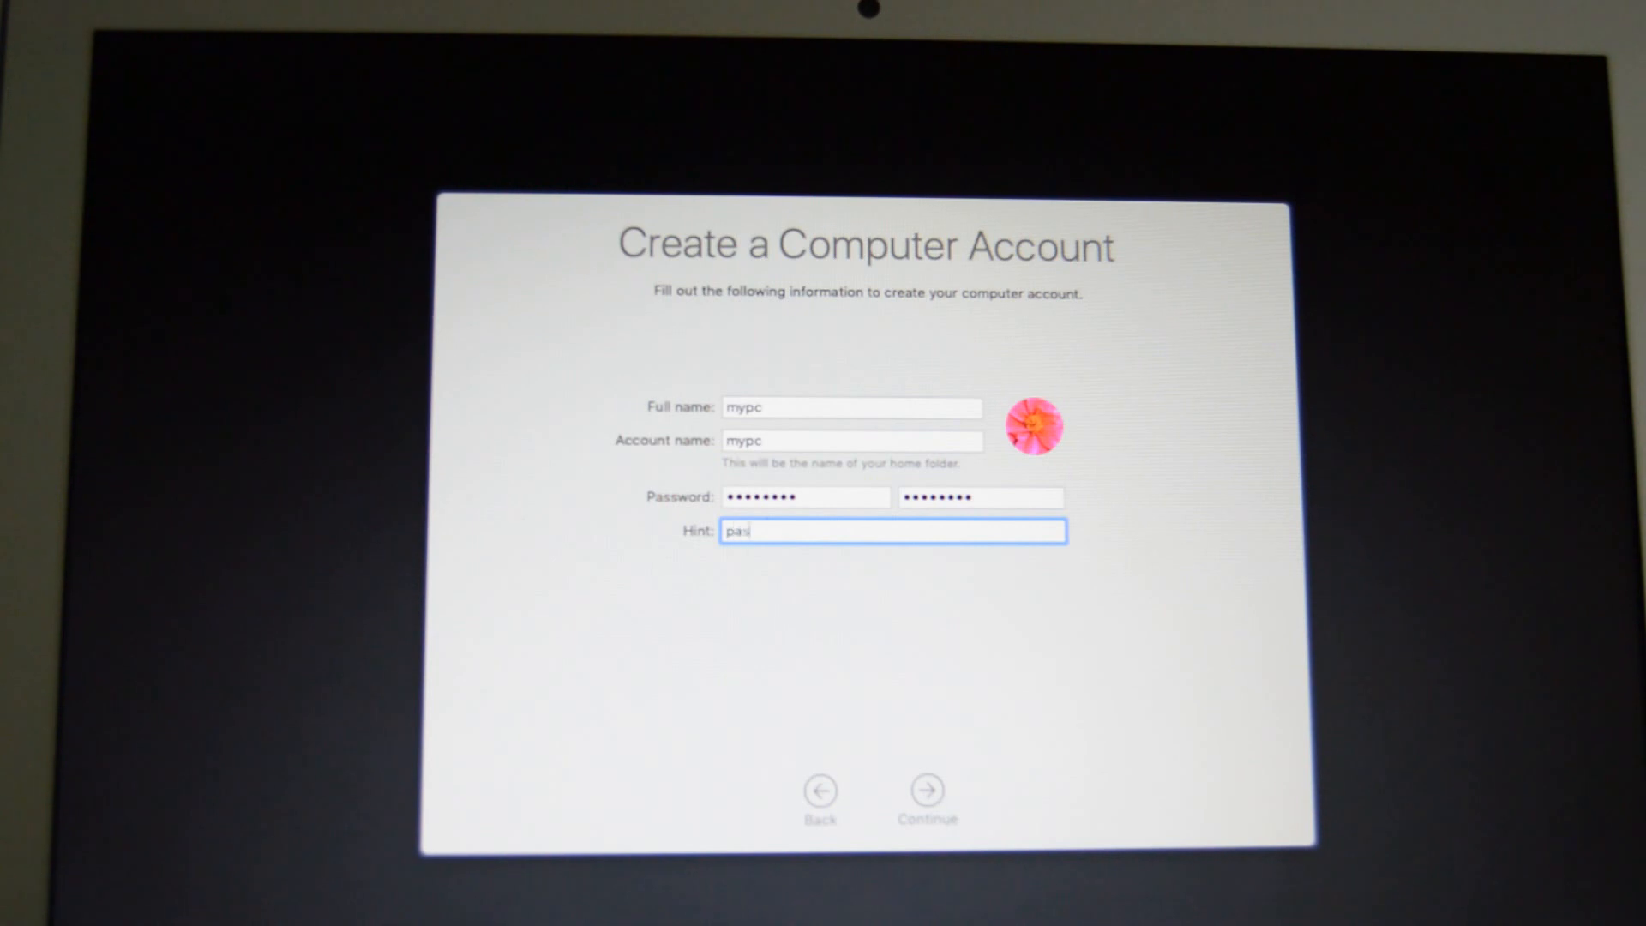
{"action": "type", "text": "s"}
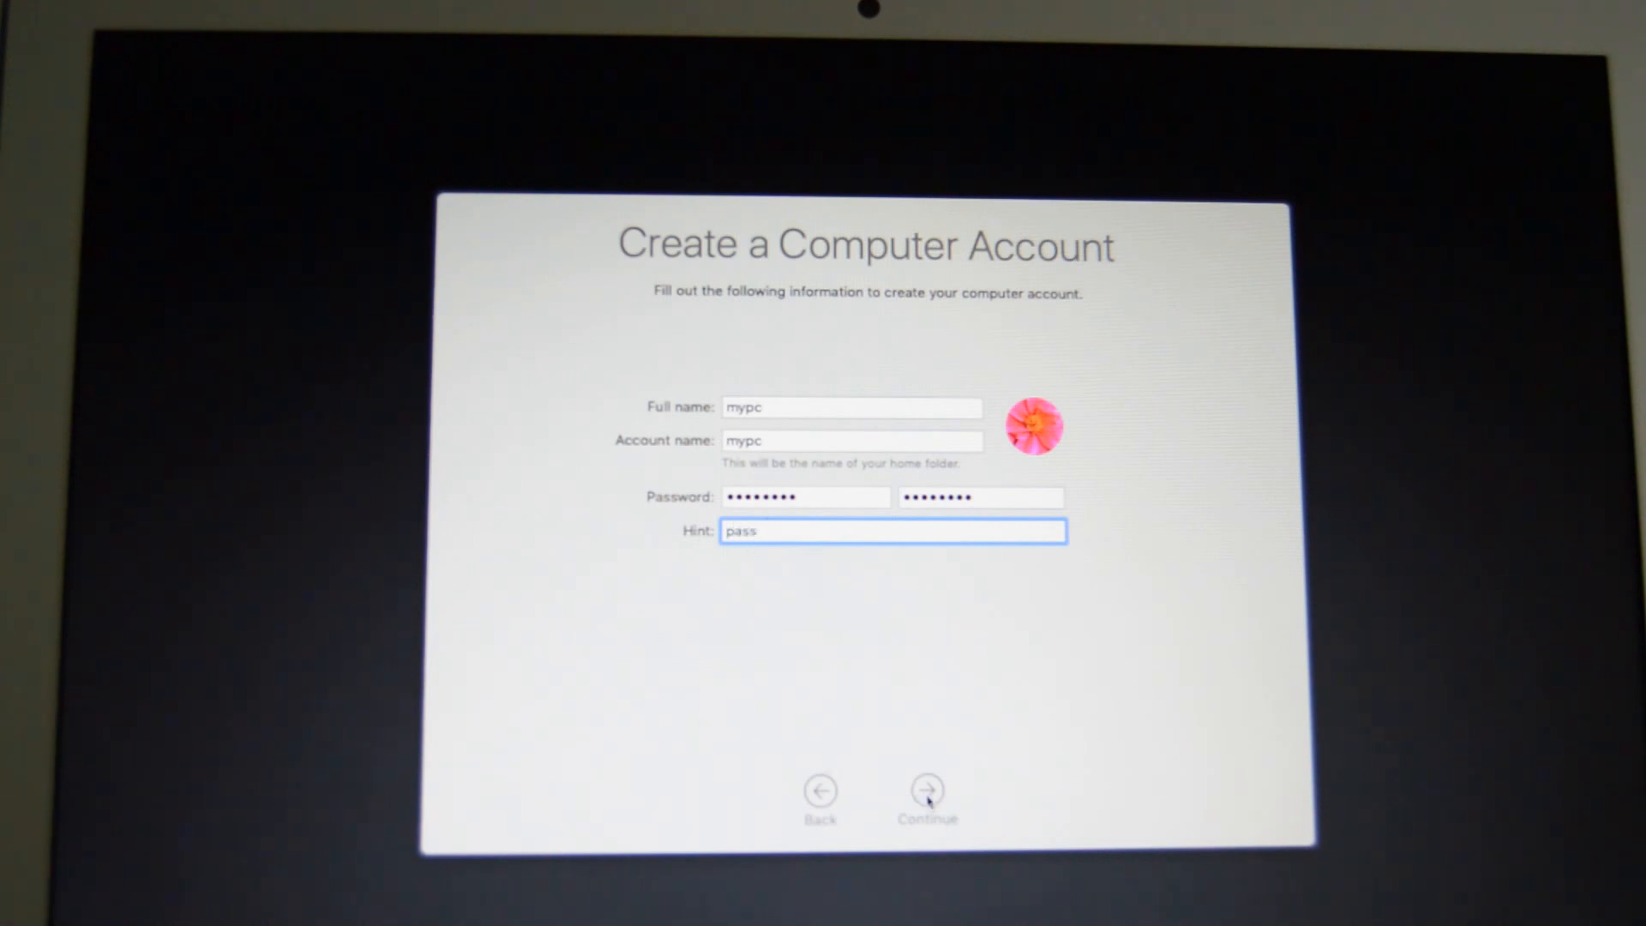
{"action": "left_click", "coordinate": [925, 787]}
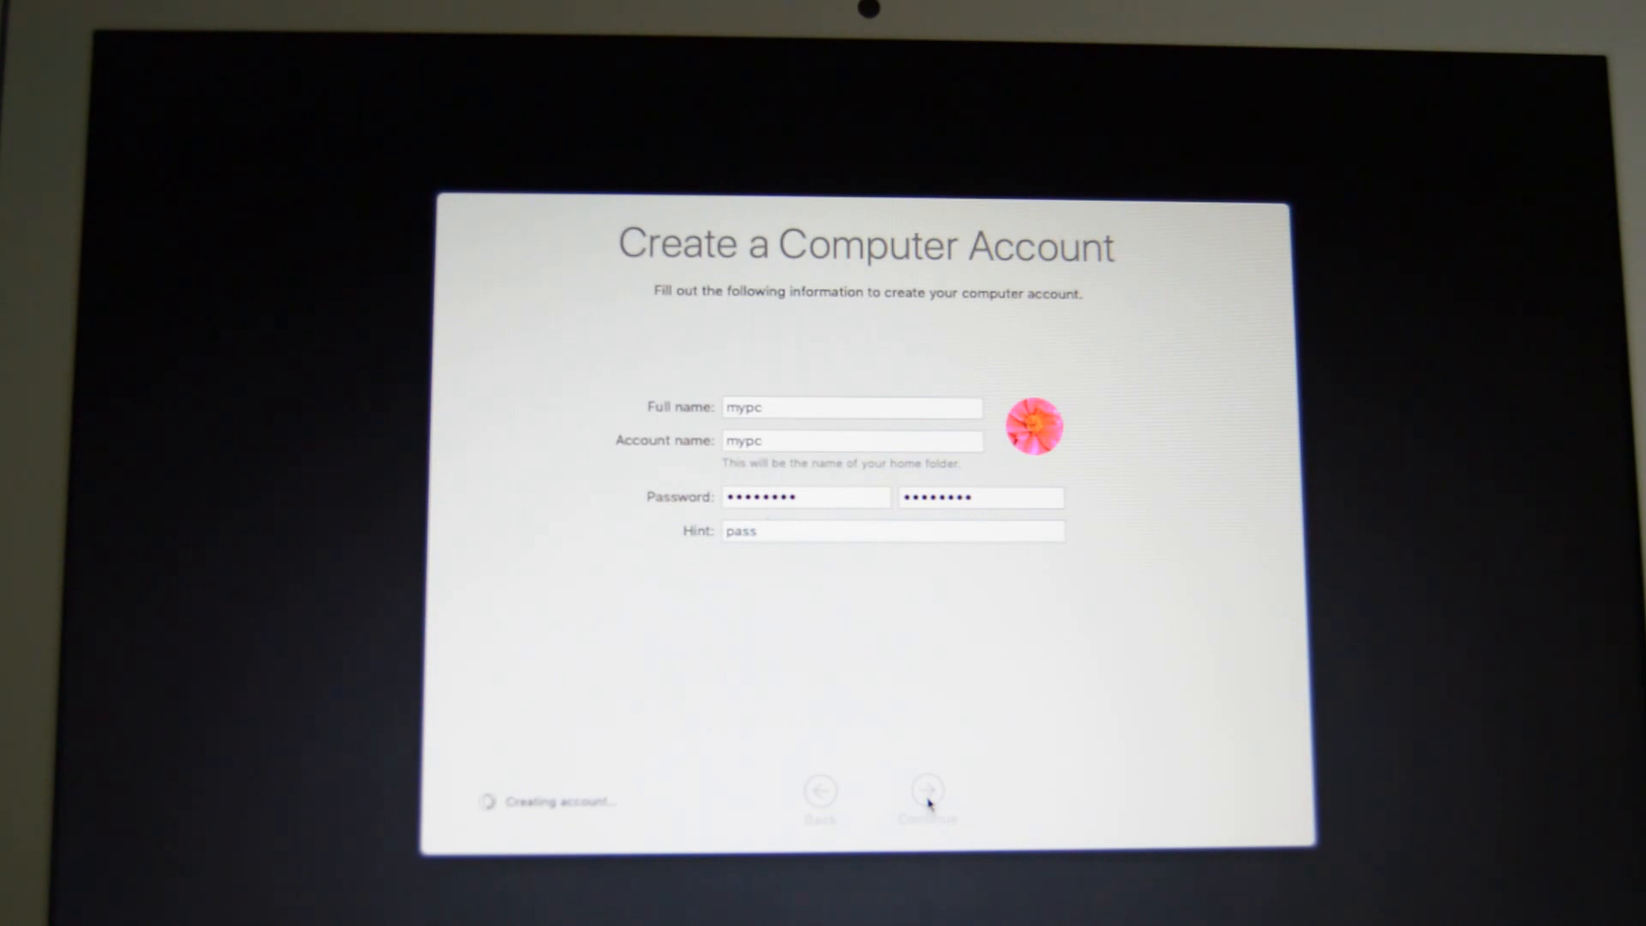
{"action": "left_click", "coordinate": [927, 786]}
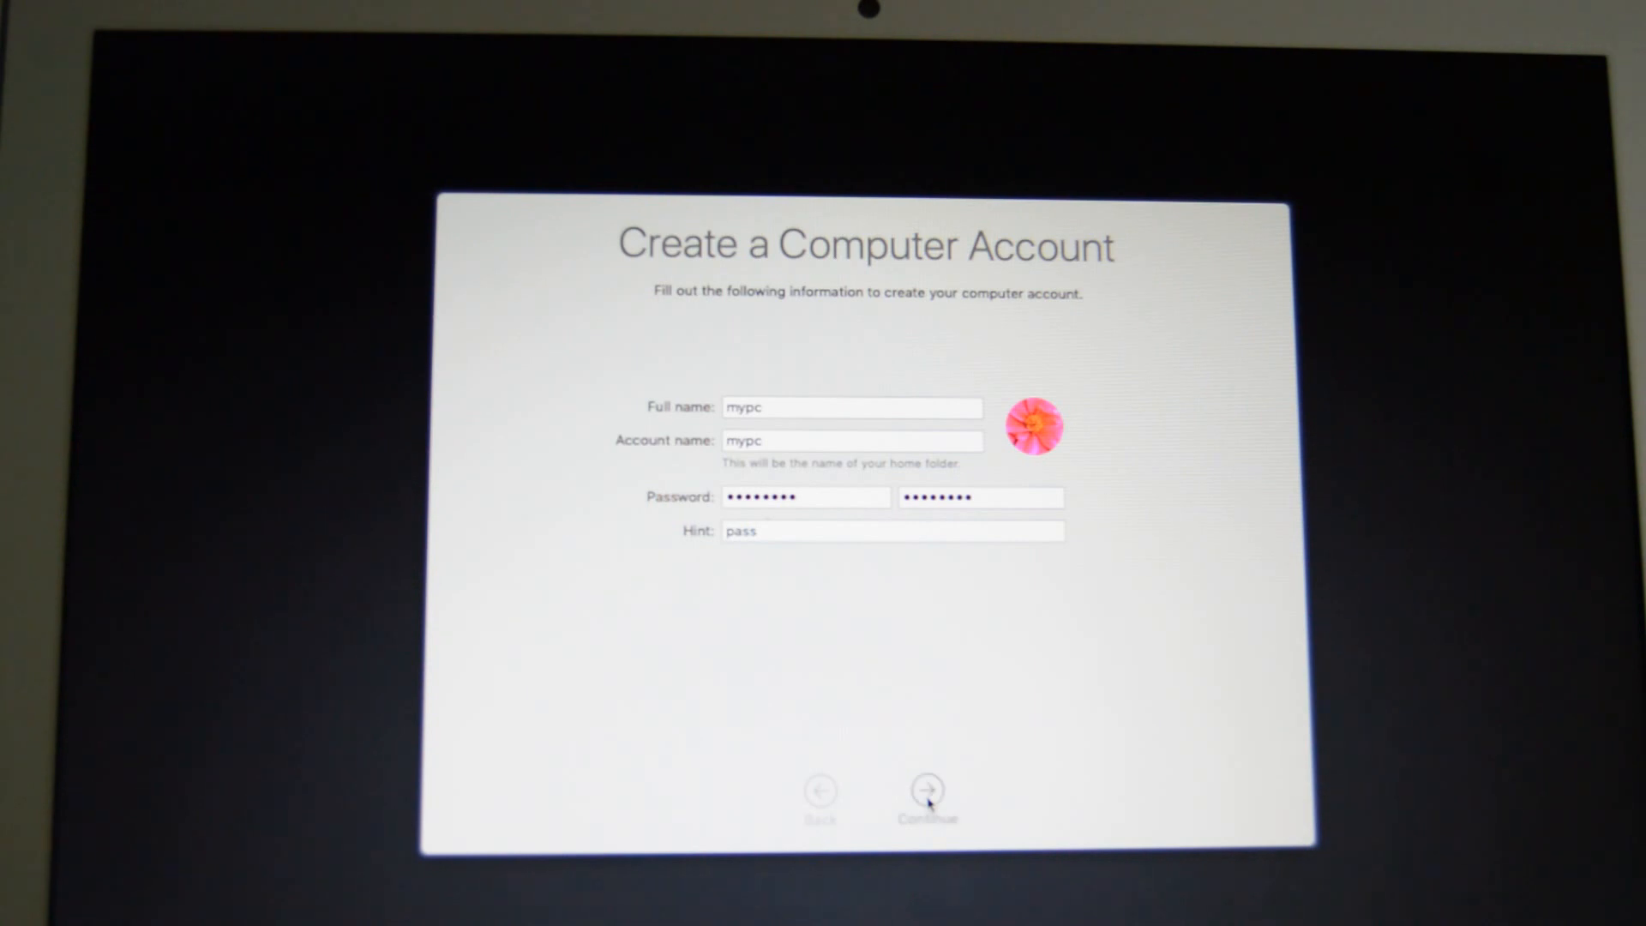
{"action": "left_click", "coordinate": [927, 789]}
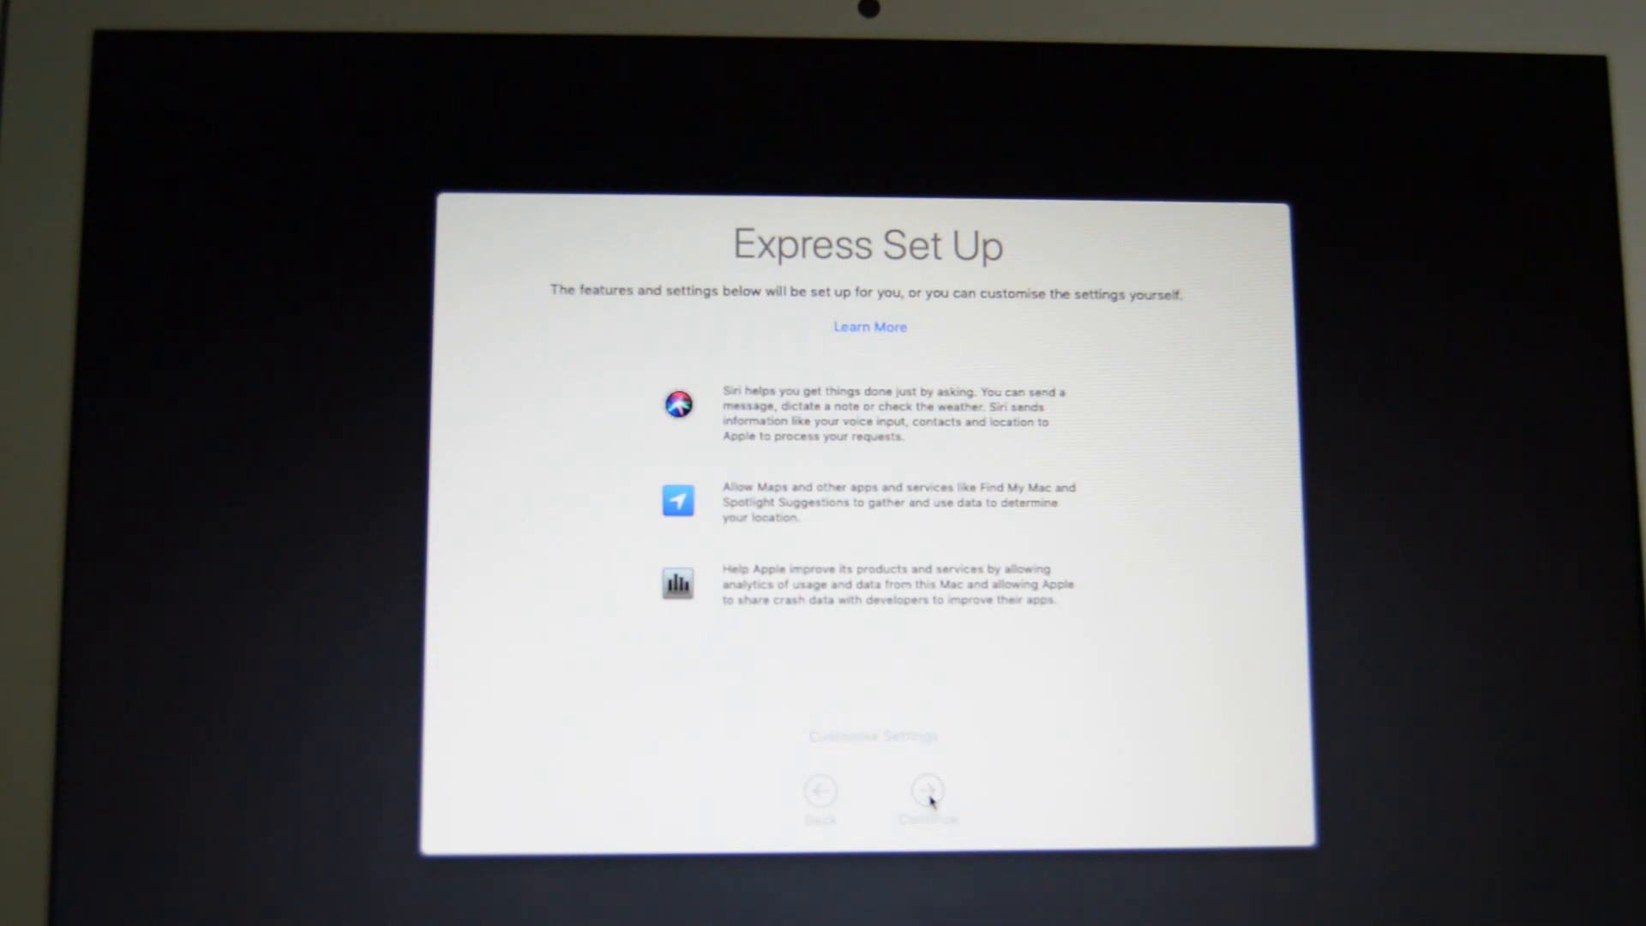
Step: Accept Express Set Up and keep the Light appearance to reach the Mojave desktop
{"action": "left_click", "coordinate": [926, 789]}
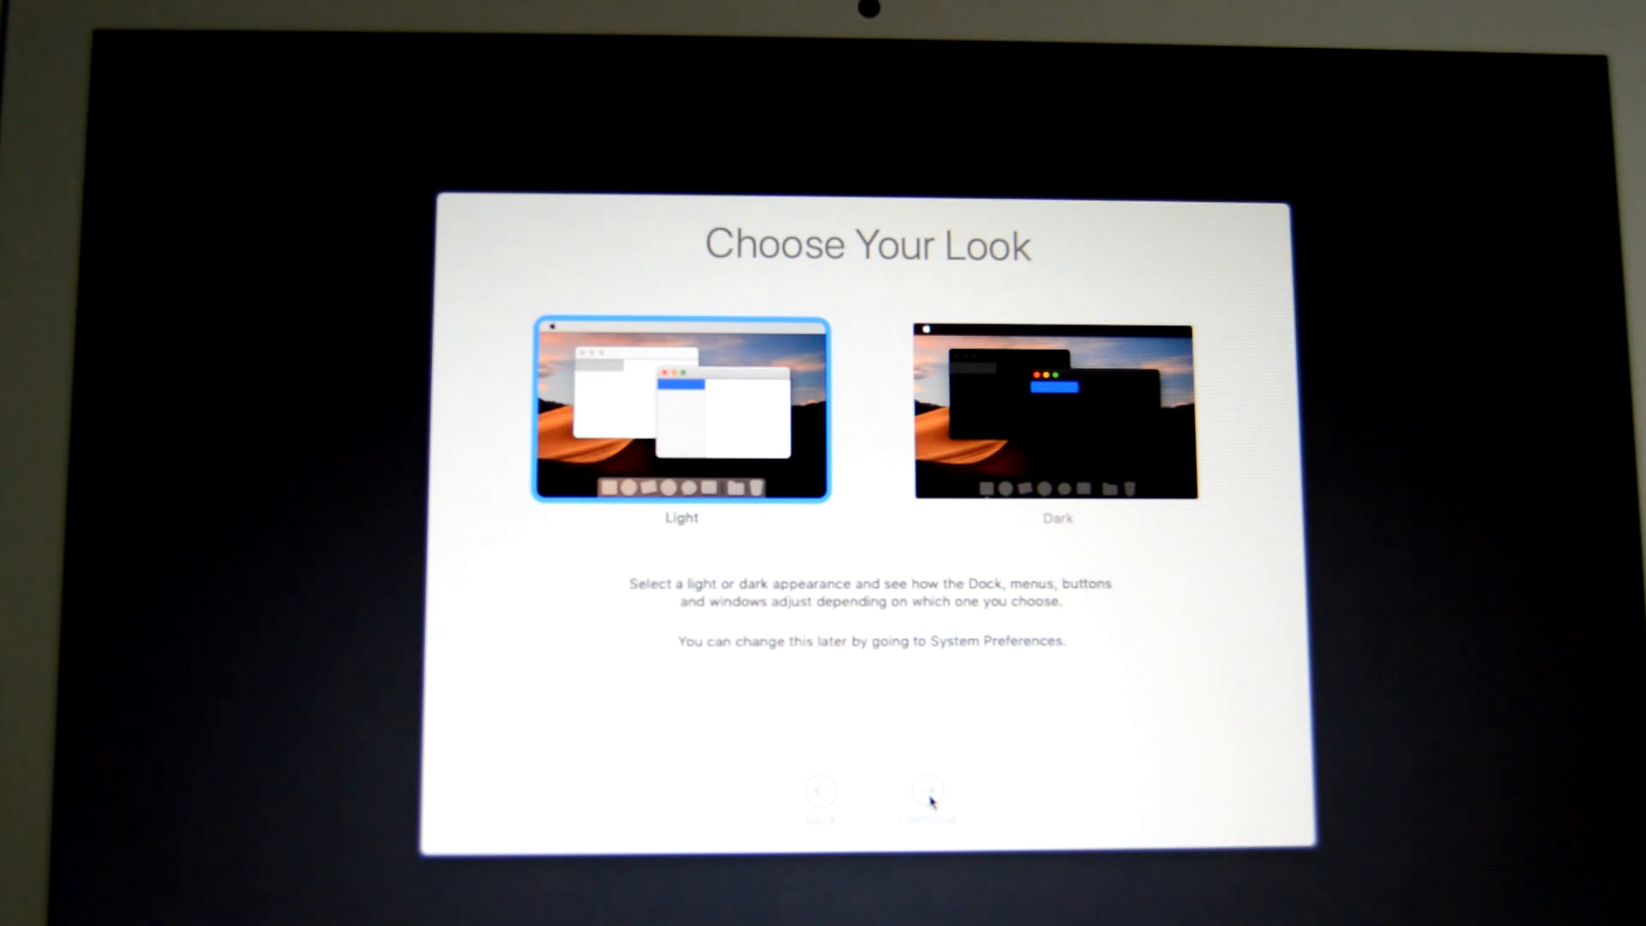
{"action": "left_click", "coordinate": [928, 793]}
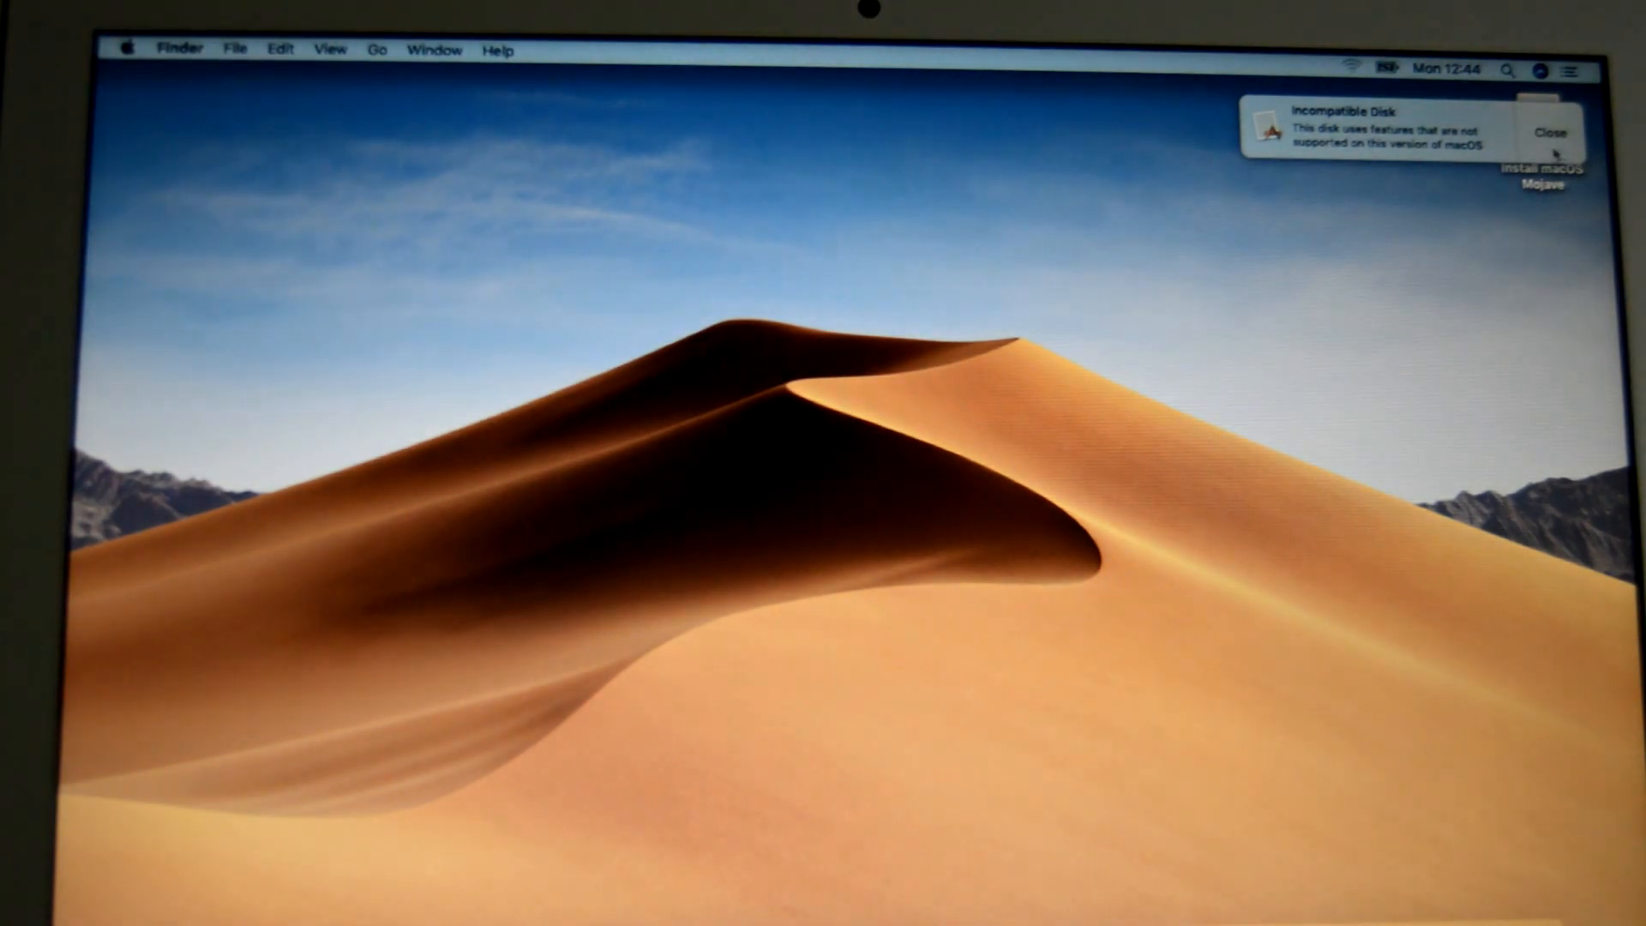
Step: Close the Incompatible Disk alert and open About This Mac from the Apple menu
{"action": "left_click", "coordinate": [1553, 131]}
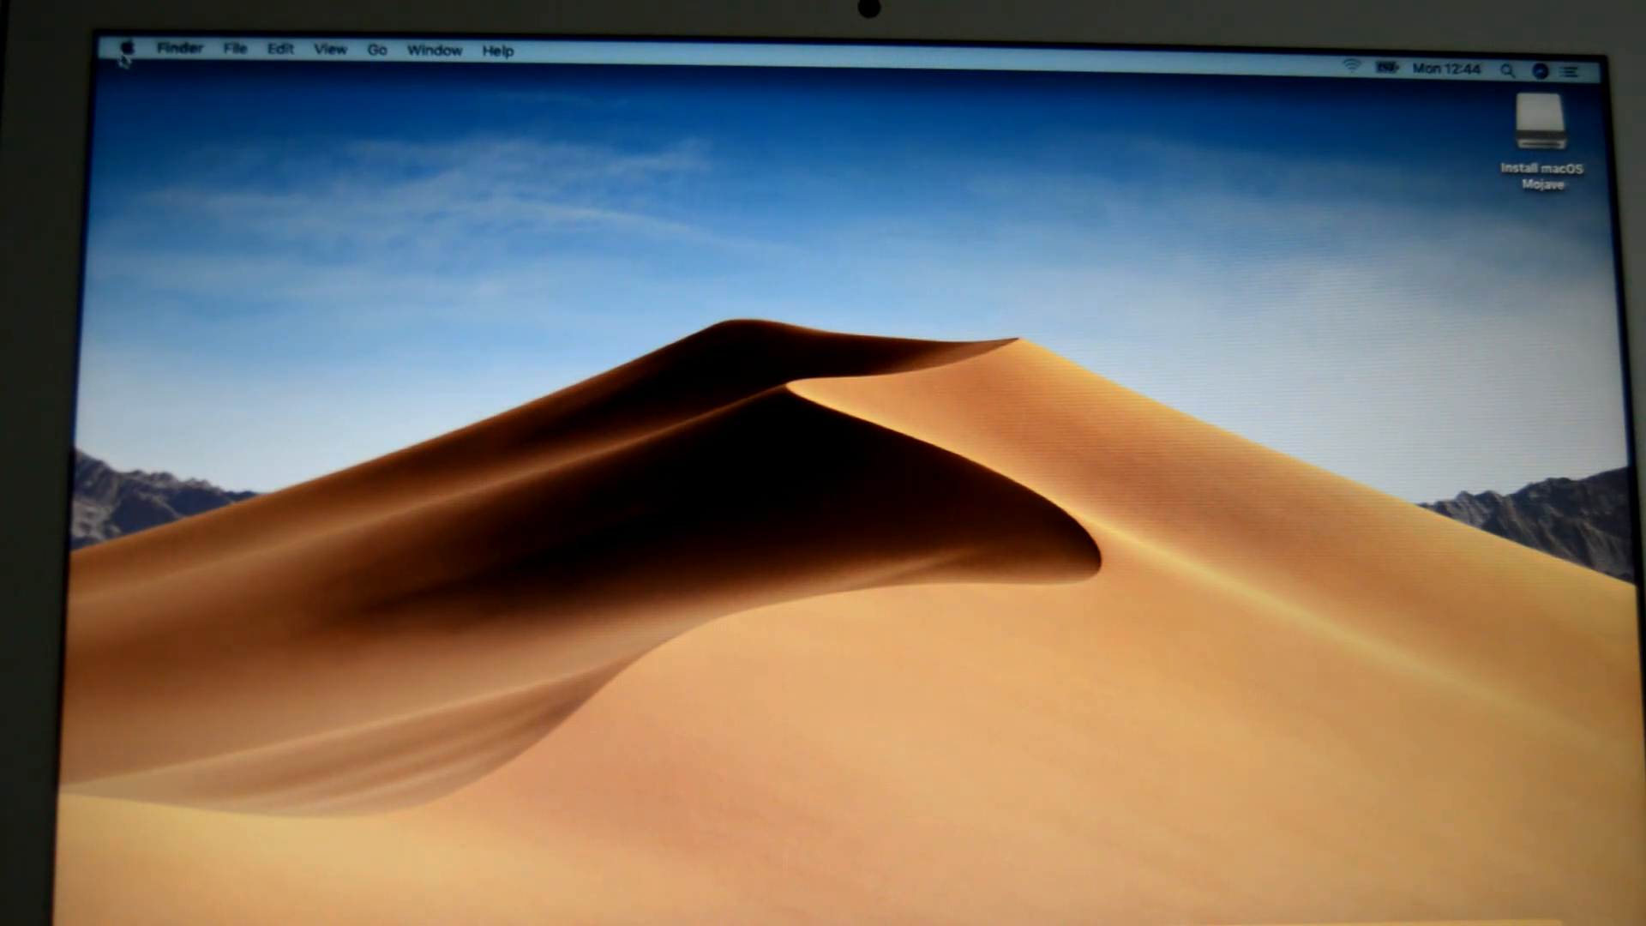
{"action": "left_click", "coordinate": [127, 48]}
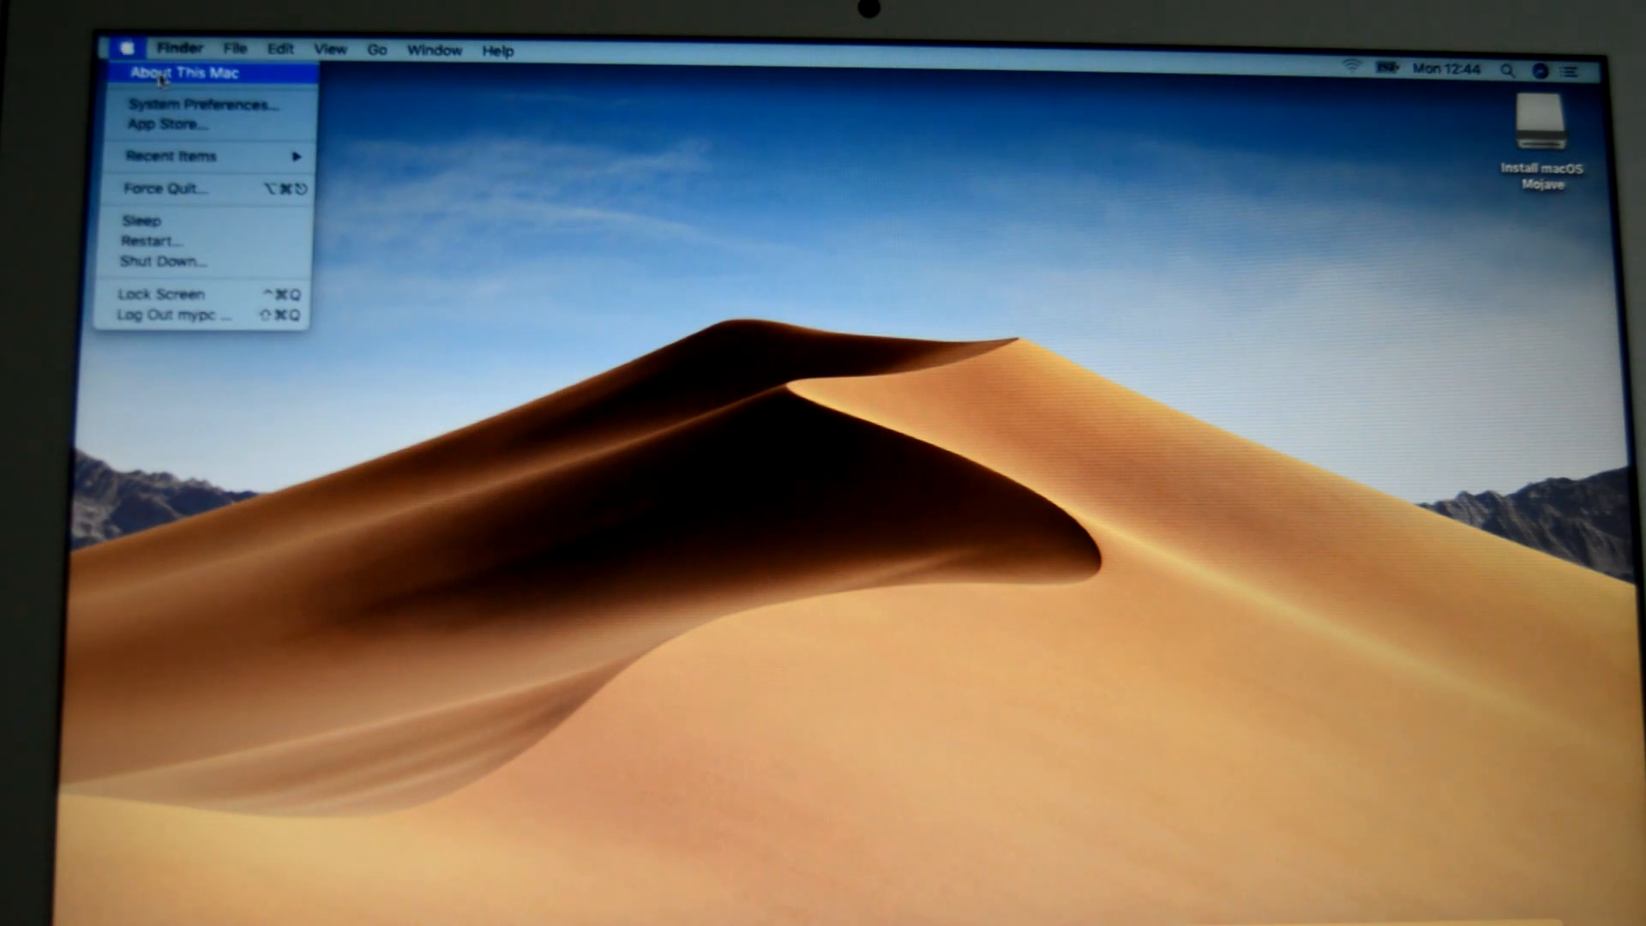
{"action": "left_click", "coordinate": [186, 71]}
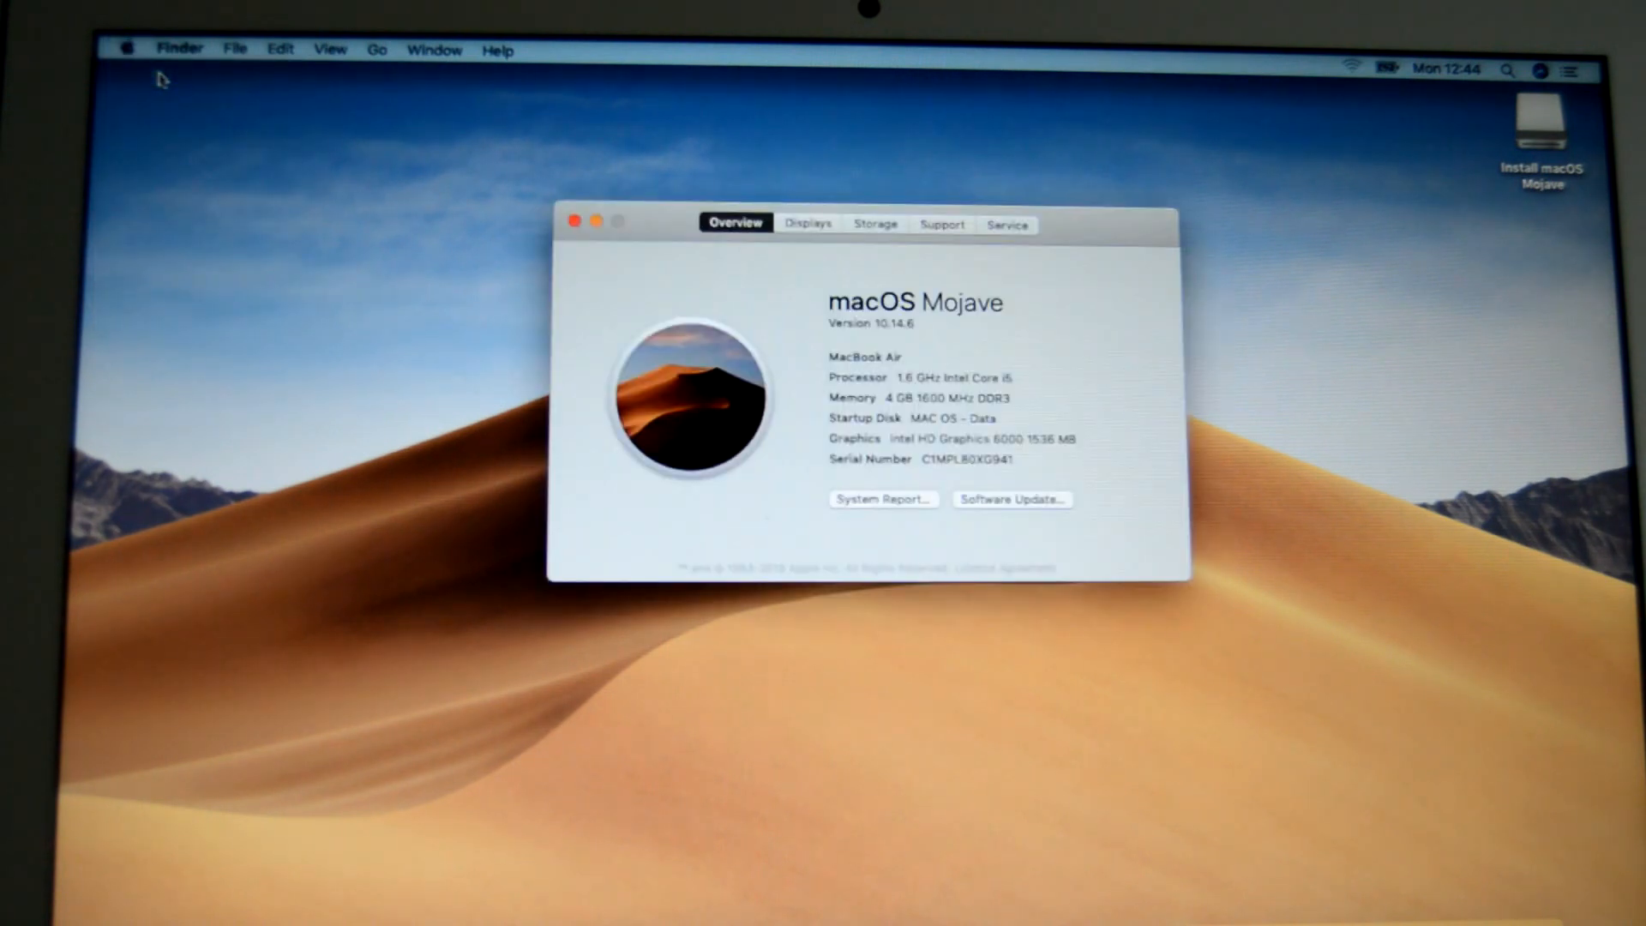
{"action": "mouse_move", "coordinate": [924, 310]}
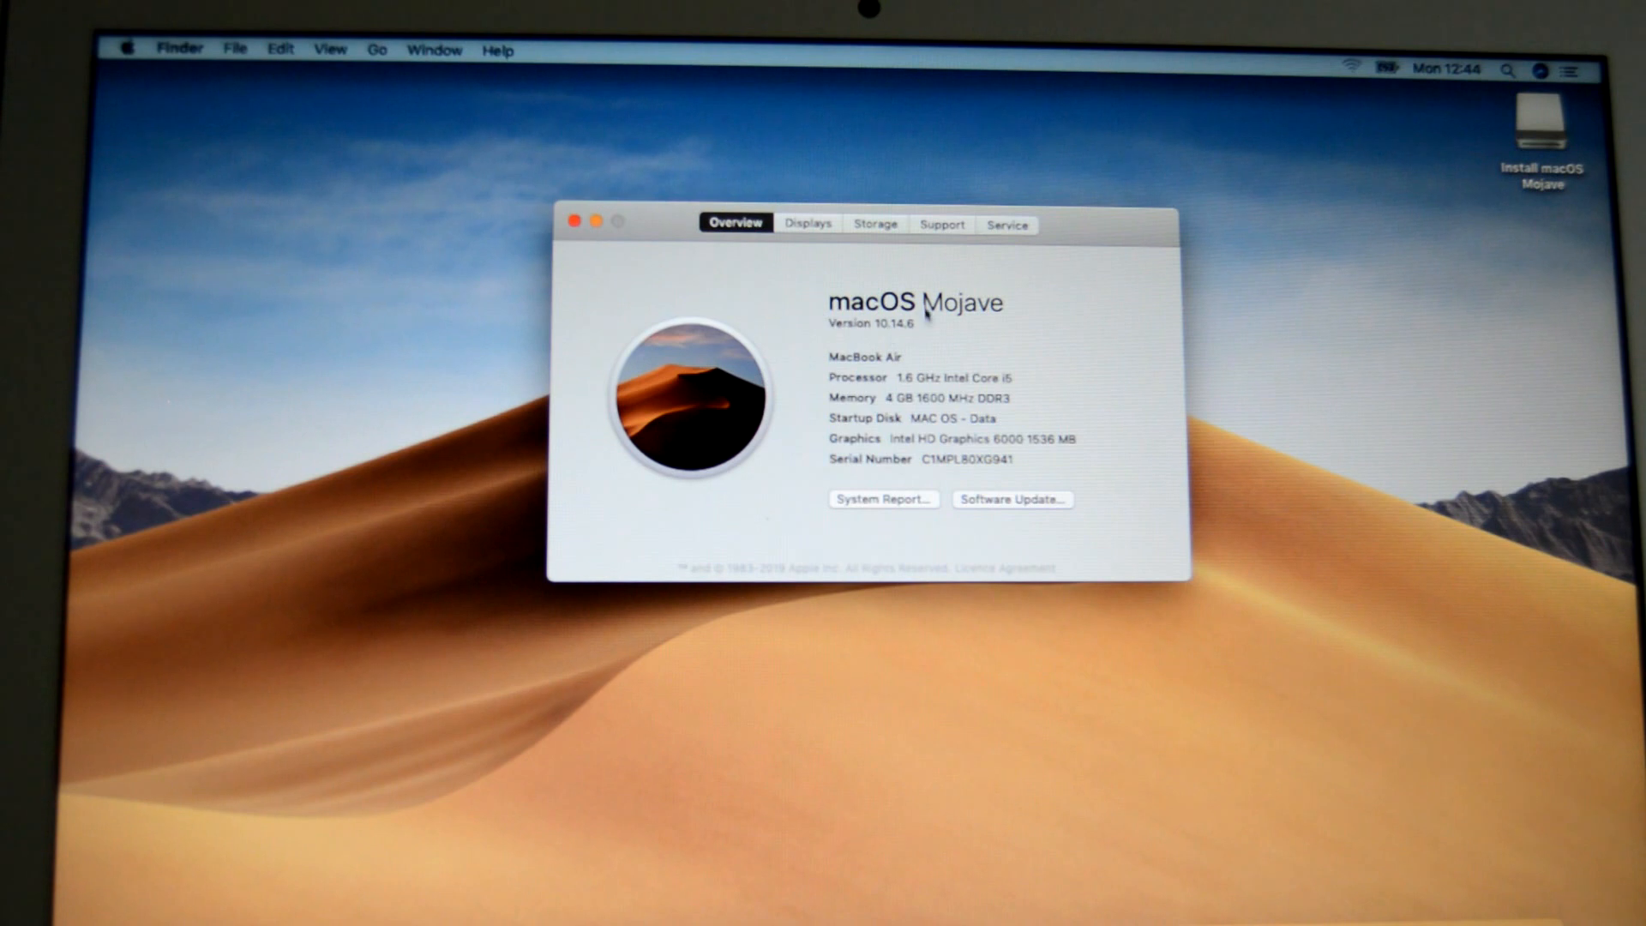
{"action": "mouse_move", "coordinate": [1170, 394]}
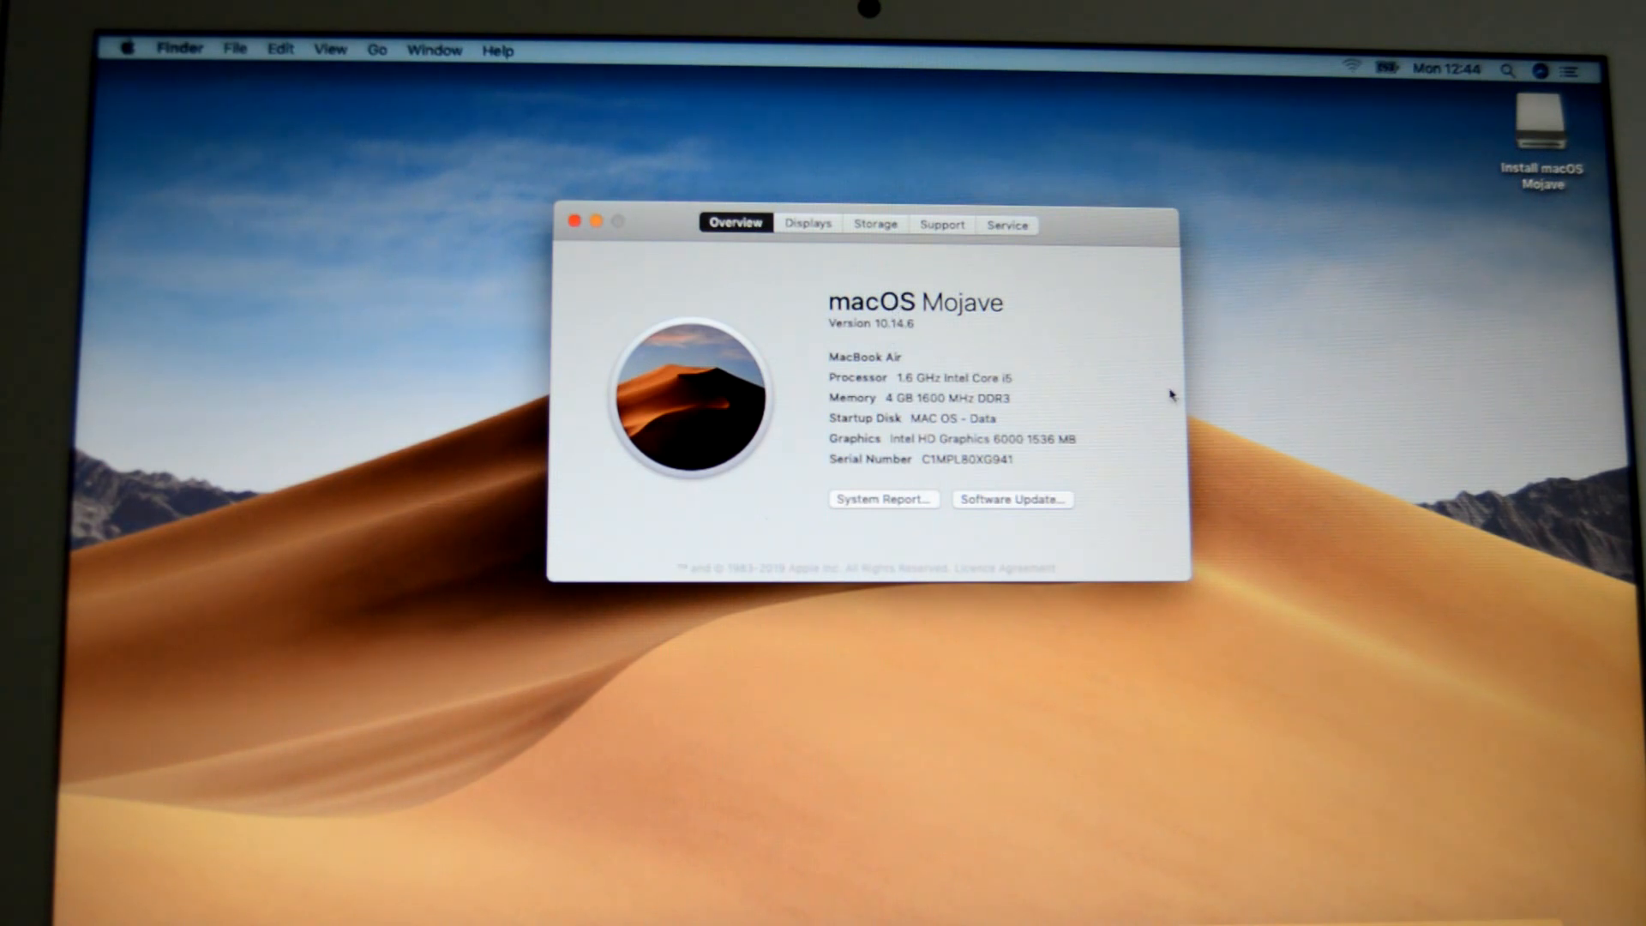